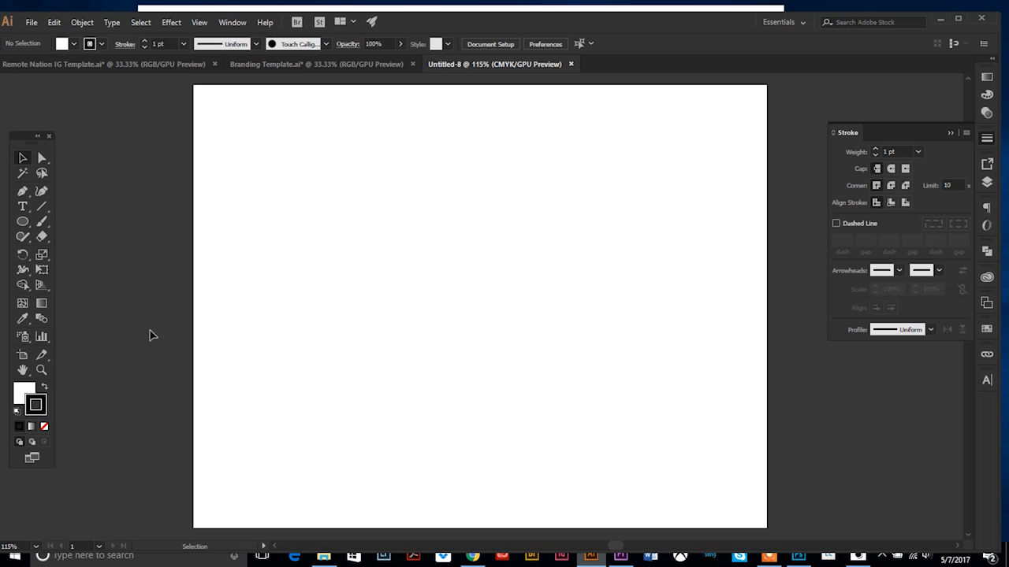
{"action": "mouse_move", "coordinate": [131, 144]}
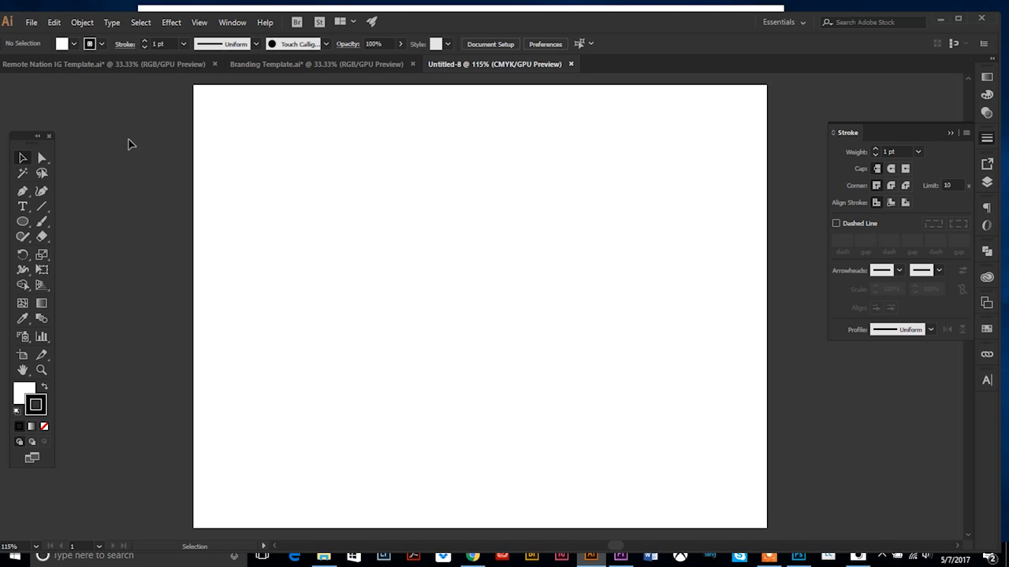
Place the Pen Tool Practice Guide file from the Illustrator Pen Practice folder.
{"action": "left_click", "coordinate": [31, 22]}
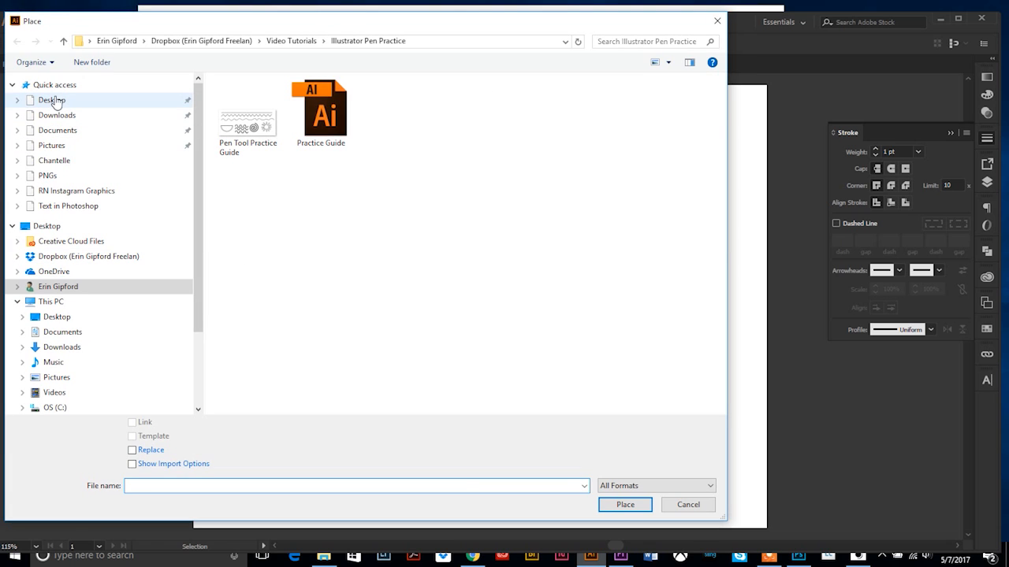
{"action": "left_click", "coordinate": [52, 99]}
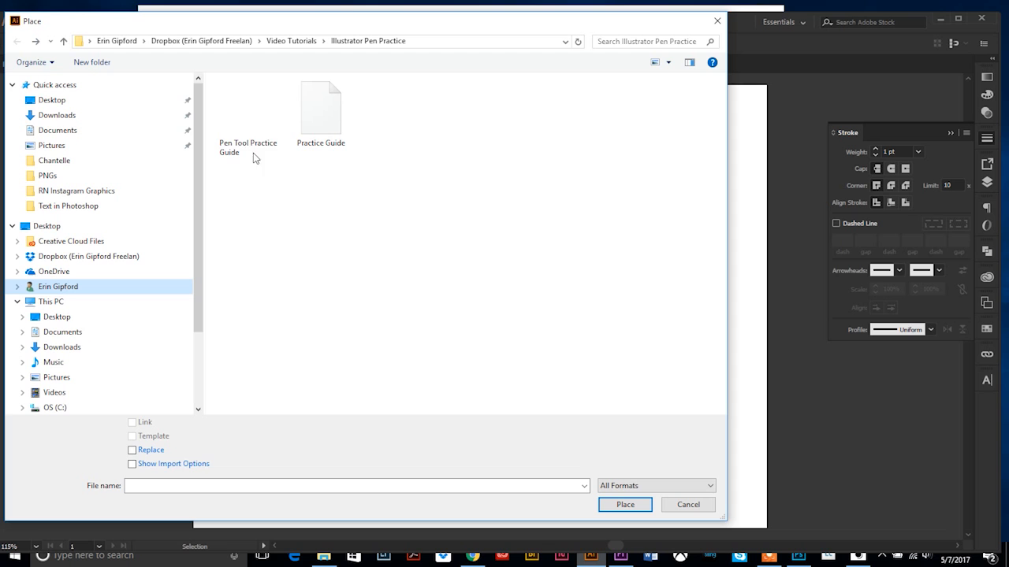
{"action": "left_click", "coordinate": [247, 116]}
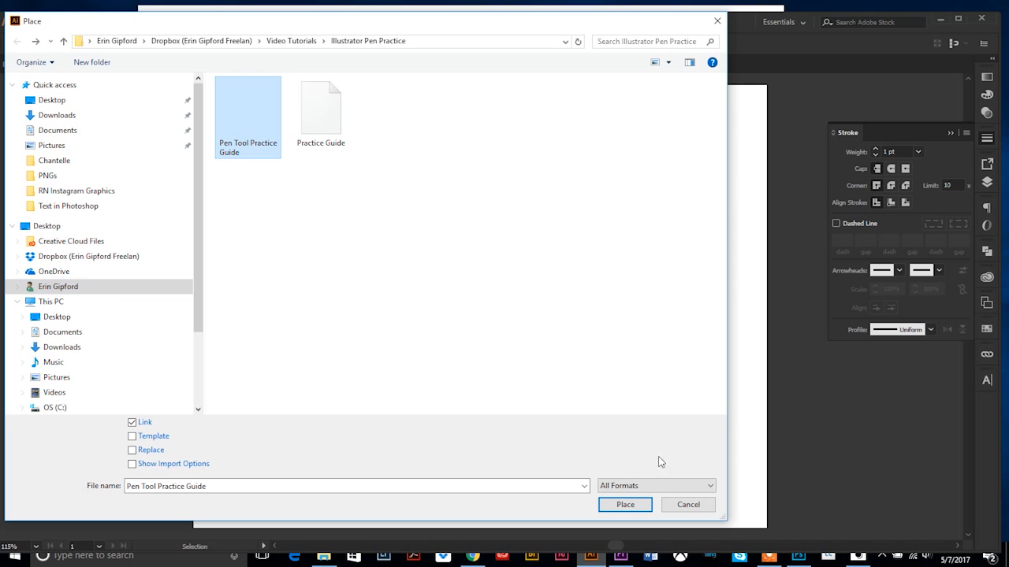
{"action": "left_click", "coordinate": [625, 504]}
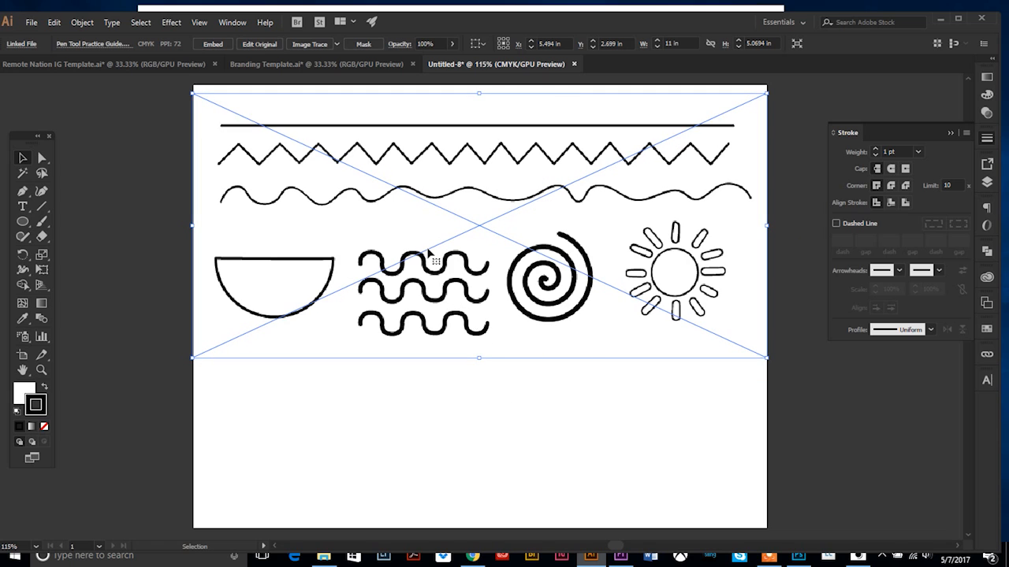
{"action": "mouse_move", "coordinate": [145, 120]}
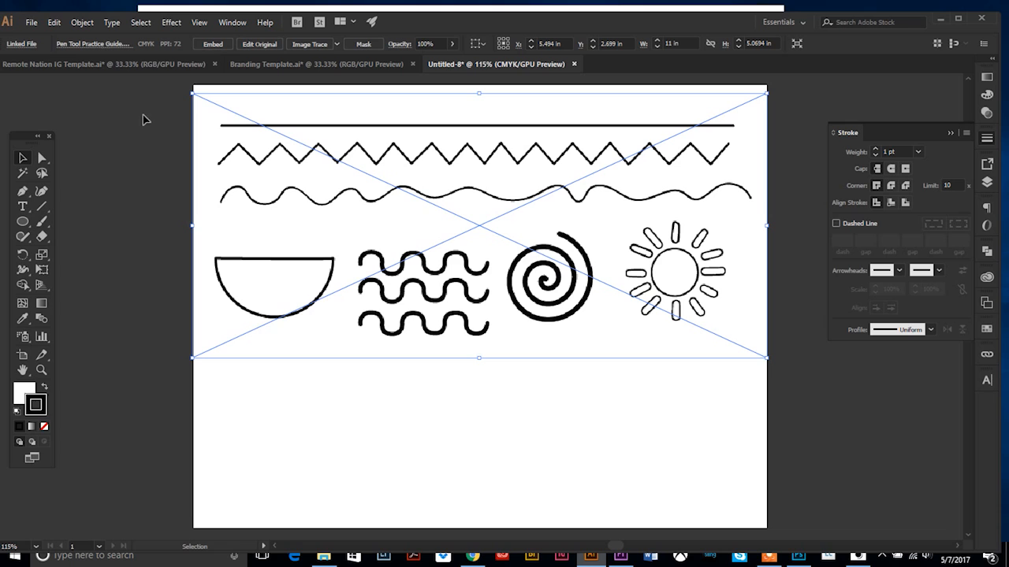
Lock the placed practice guide image via Object > Lock > Selection.
{"action": "left_click", "coordinate": [82, 22]}
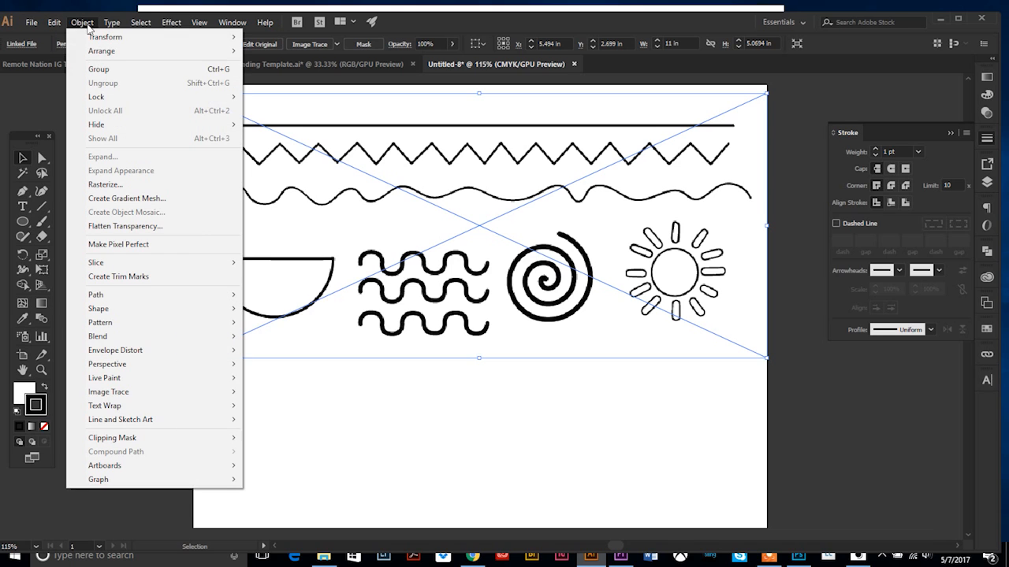
{"action": "mouse_move", "coordinate": [98, 96]}
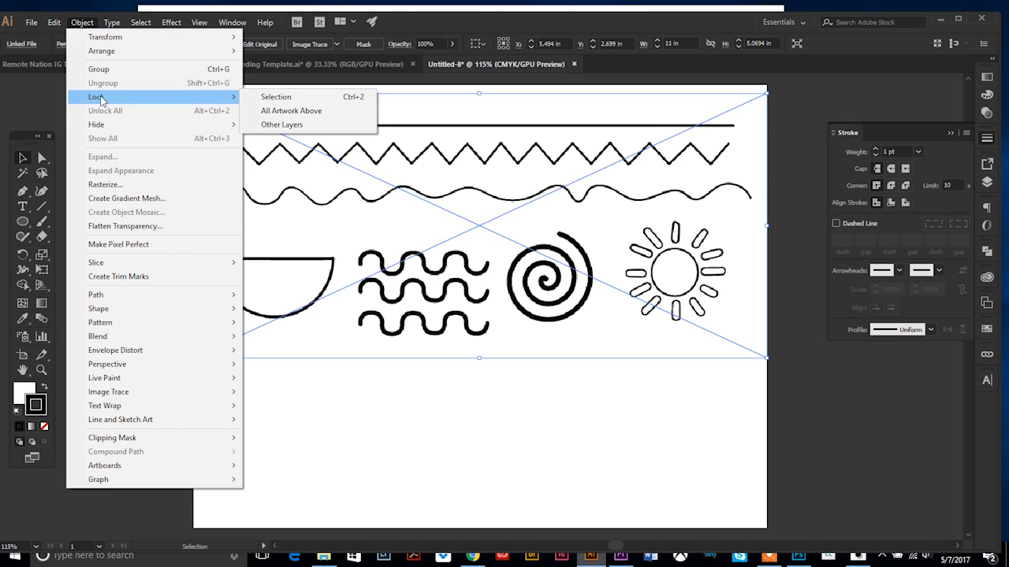
{"action": "left_click", "coordinate": [276, 96]}
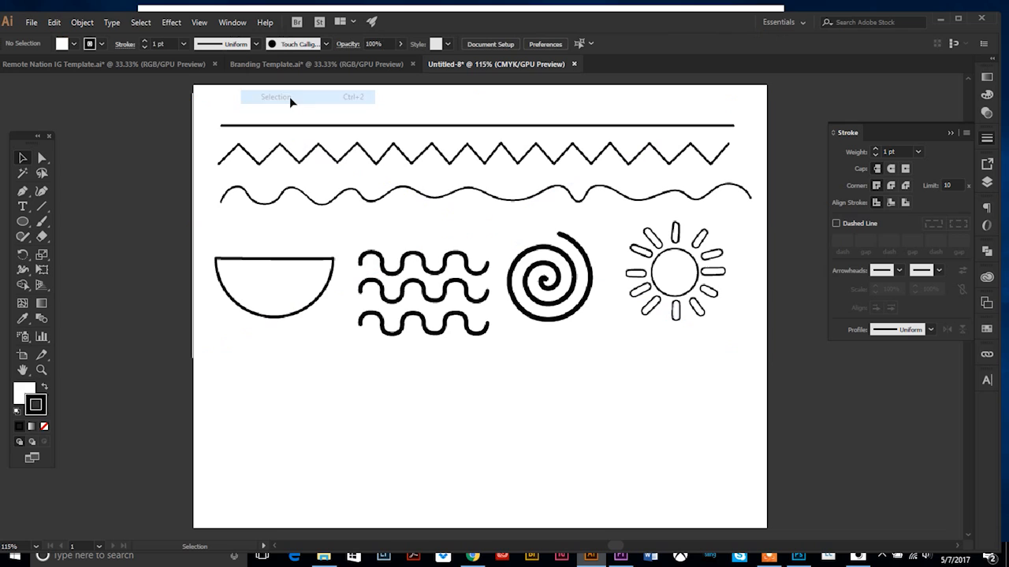
{"action": "mouse_move", "coordinate": [482, 273]}
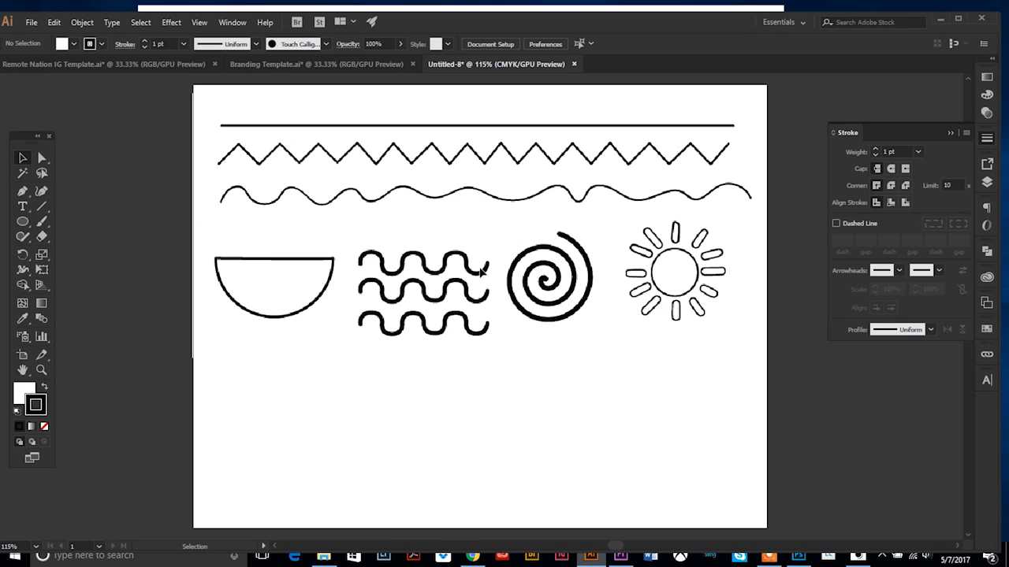
{"action": "mouse_move", "coordinate": [274, 296]}
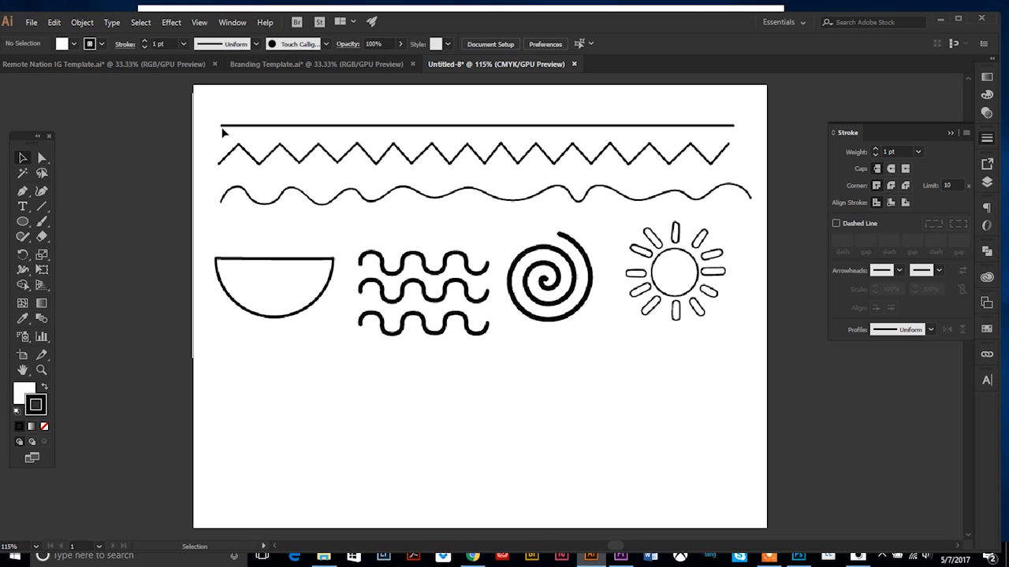
{"action": "mouse_move", "coordinate": [535, 175]}
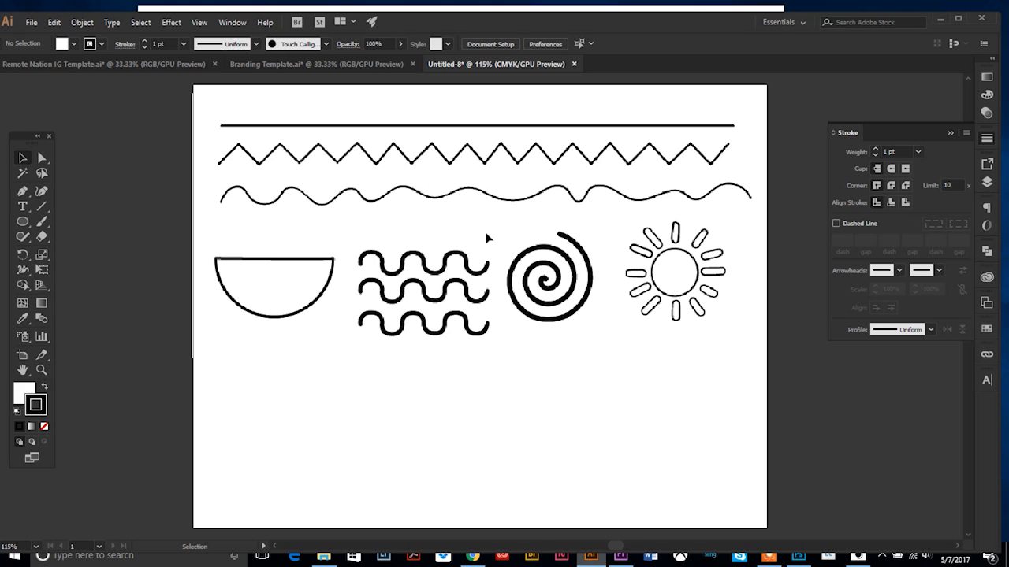
{"action": "mouse_move", "coordinate": [485, 242]}
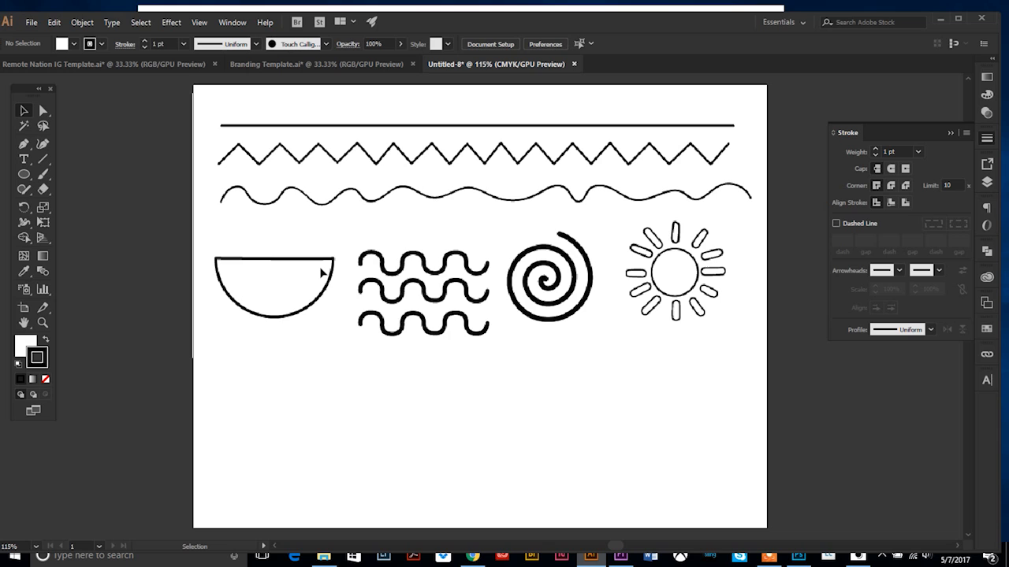
{"action": "mouse_move", "coordinate": [179, 272]}
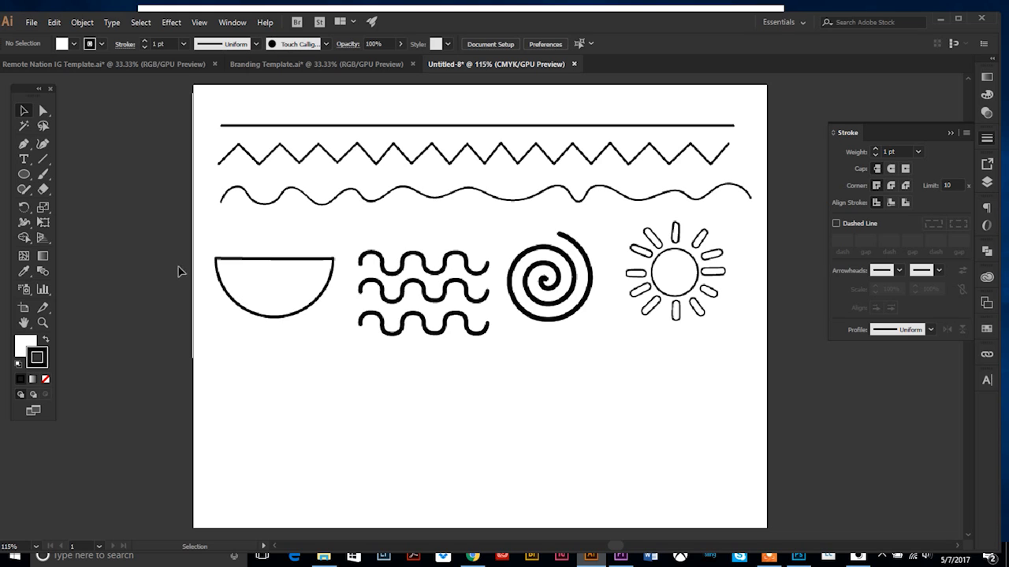
{"action": "mouse_move", "coordinate": [25, 147]}
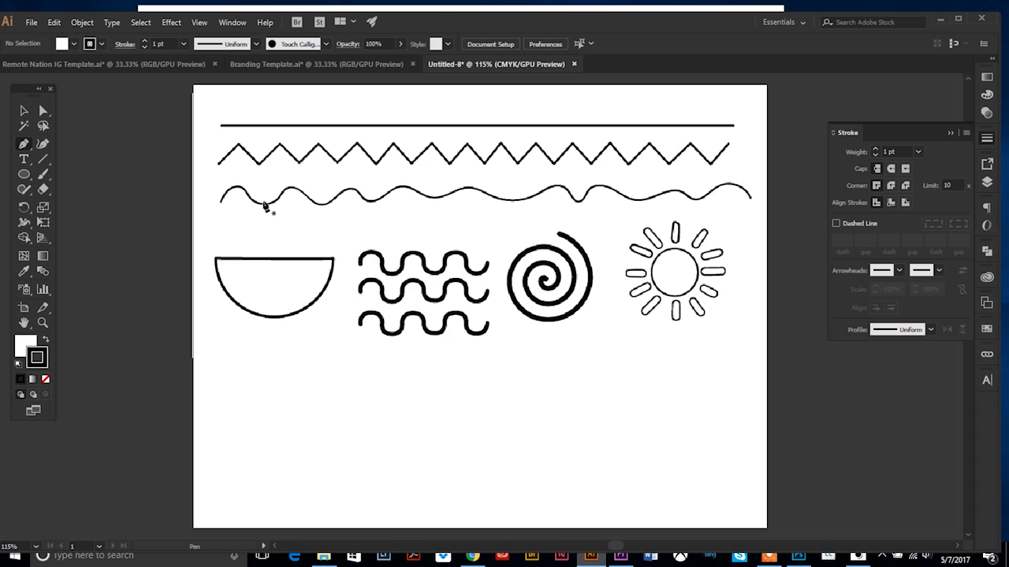
{"action": "mouse_move", "coordinate": [270, 224]}
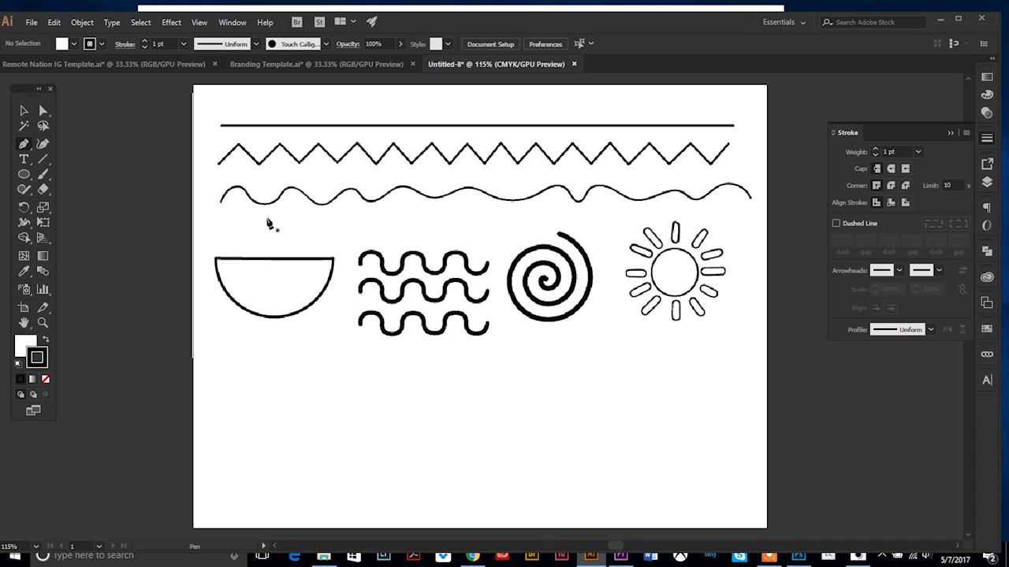
{"action": "mouse_move", "coordinate": [377, 157]}
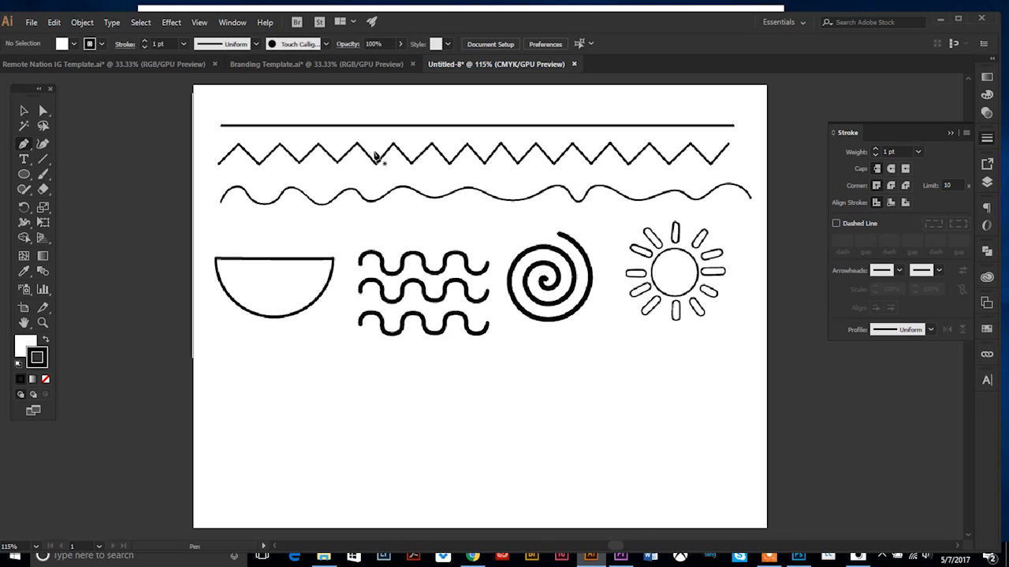
{"action": "mouse_move", "coordinate": [406, 286]}
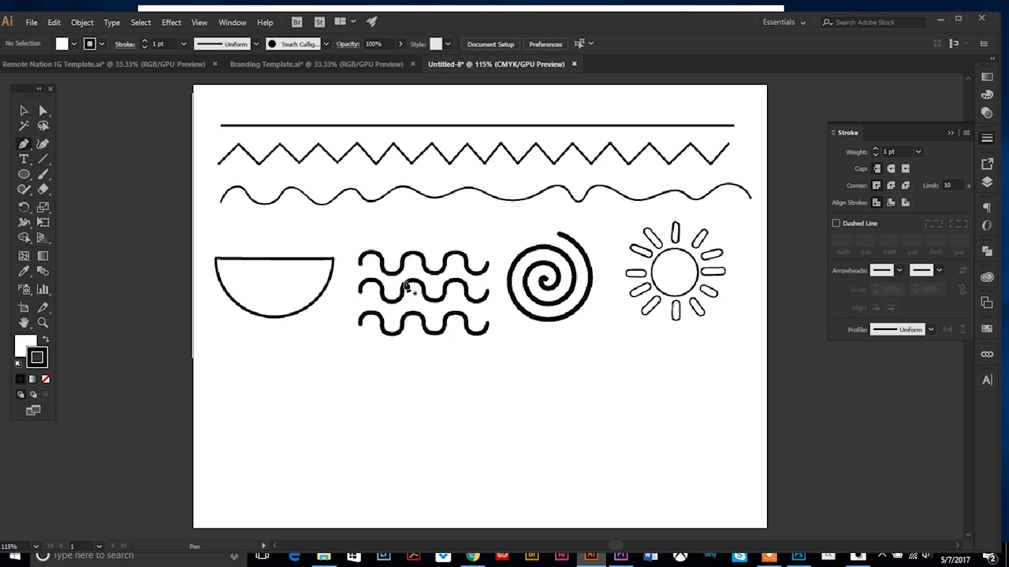
{"action": "mouse_move", "coordinate": [376, 281]}
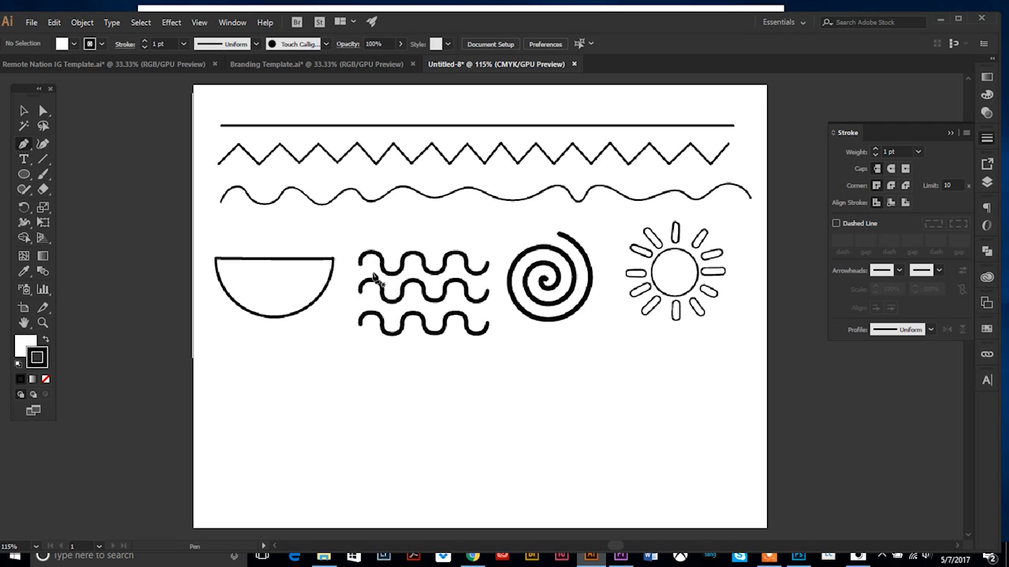
{"action": "mouse_move", "coordinate": [361, 263]}
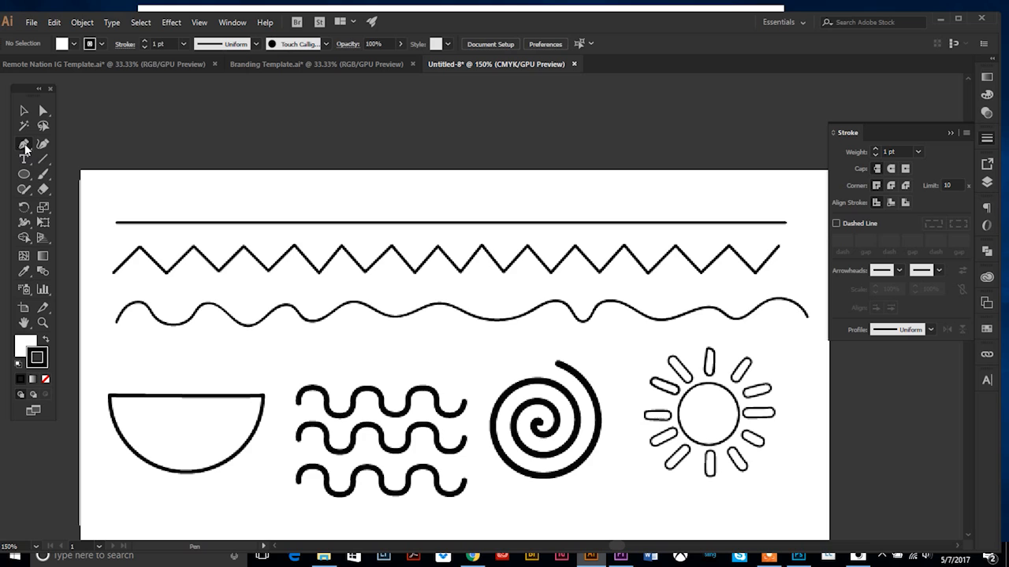
{"action": "mouse_move", "coordinate": [24, 145]}
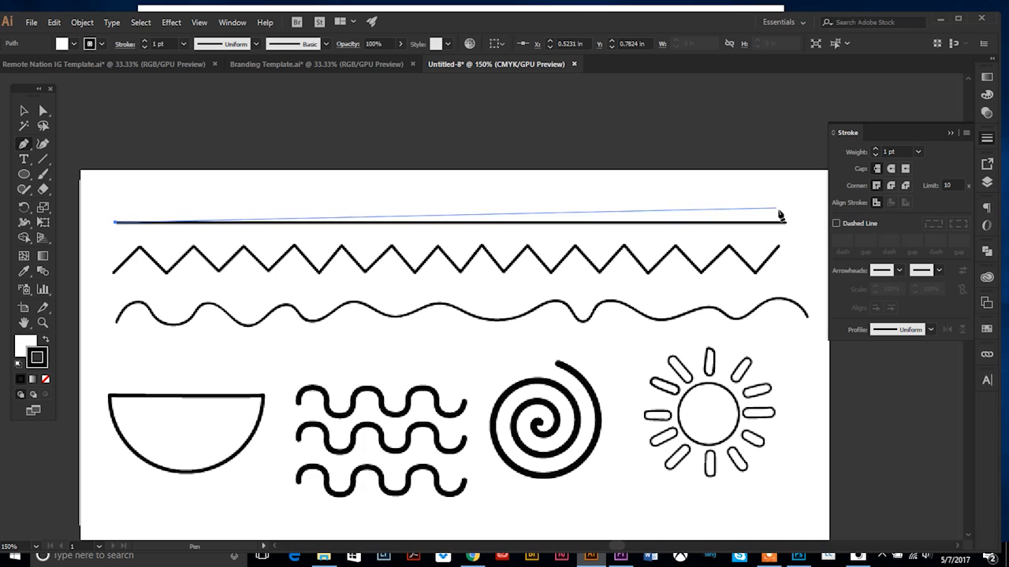
Draw a straight pen path along the guide's top horizontal line and select it.
{"action": "left_click_drag", "start_coordinate": [780, 214], "coordinate": [787, 227]}
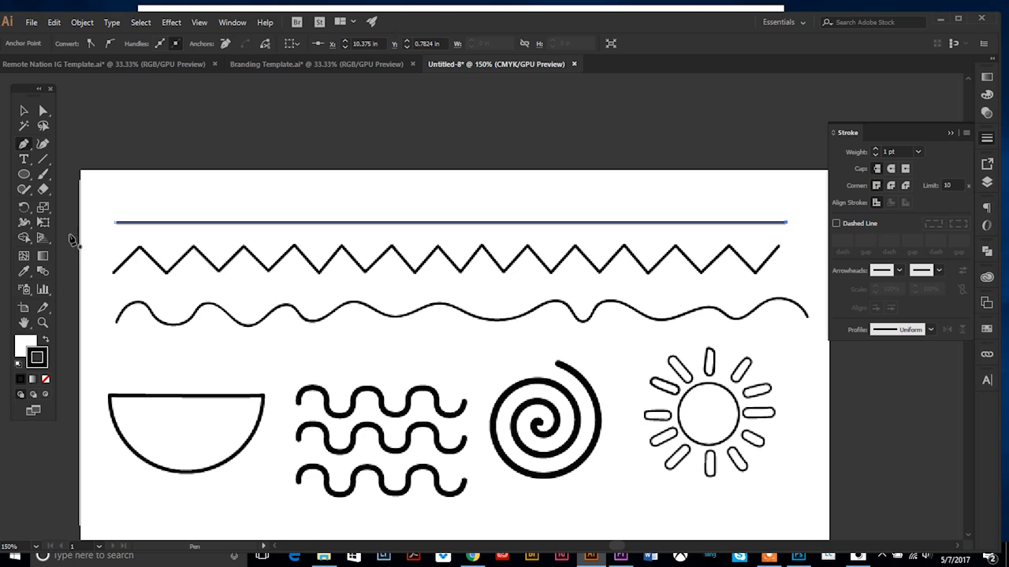
{"action": "mouse_move", "coordinate": [225, 285]}
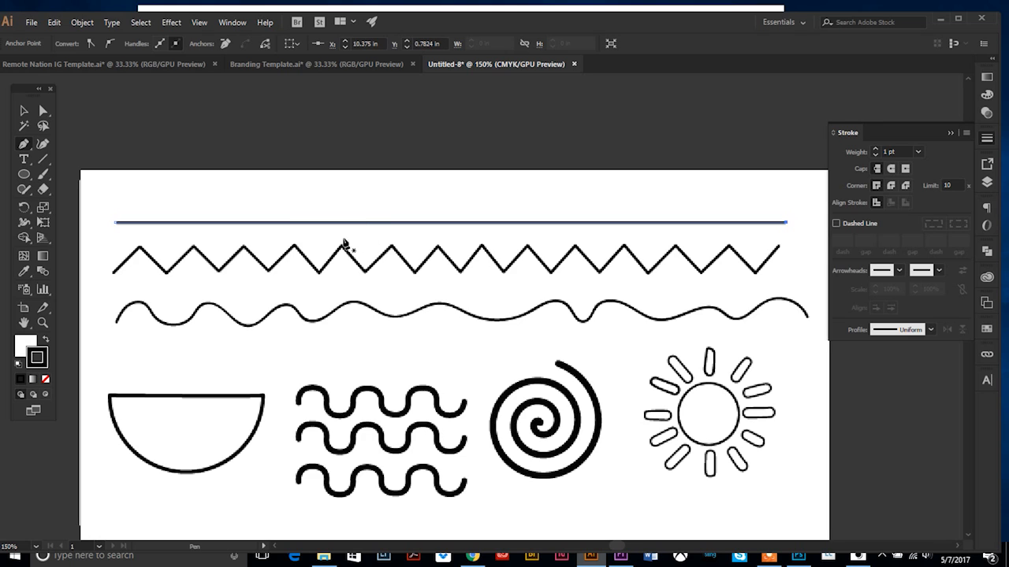
{"action": "mouse_move", "coordinate": [165, 236]}
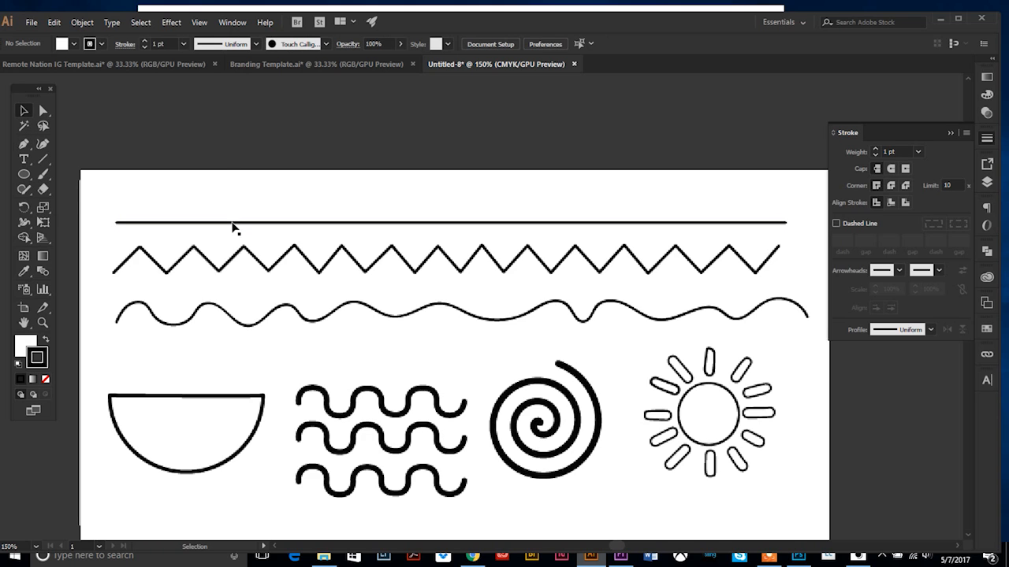
{"action": "left_click", "coordinate": [461, 222]}
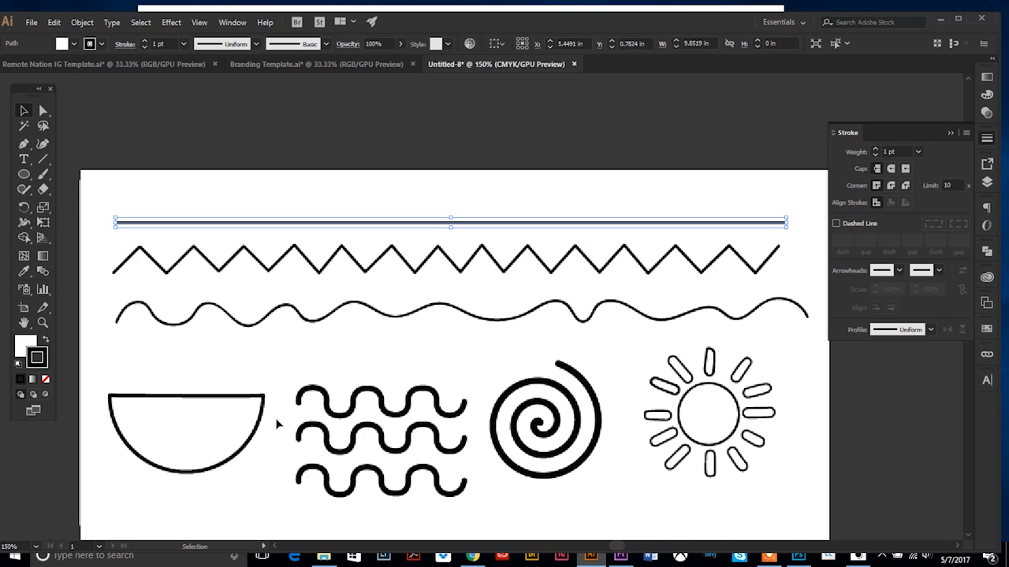
{"action": "mouse_move", "coordinate": [243, 279]}
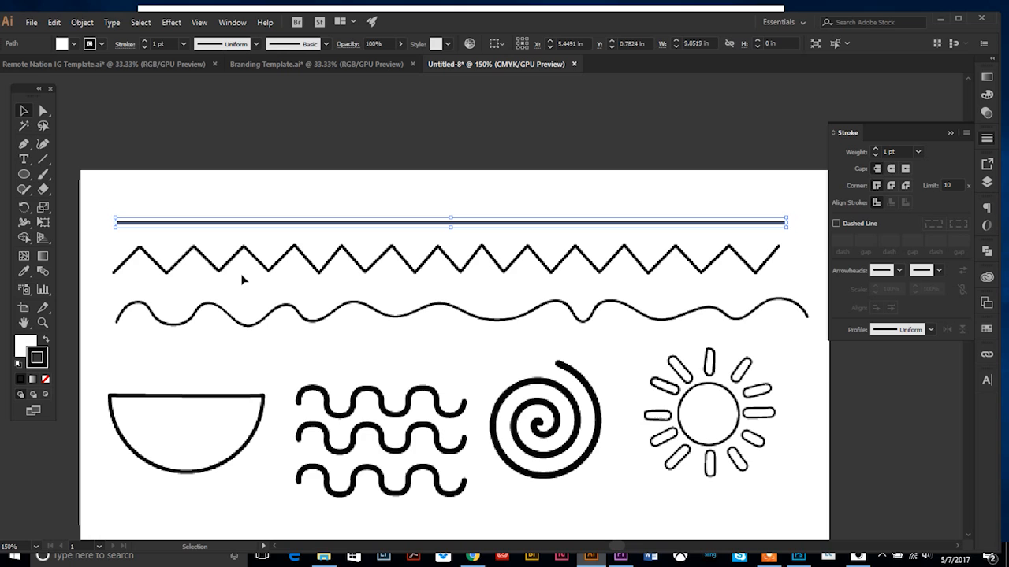
{"action": "mouse_move", "coordinate": [98, 313]}
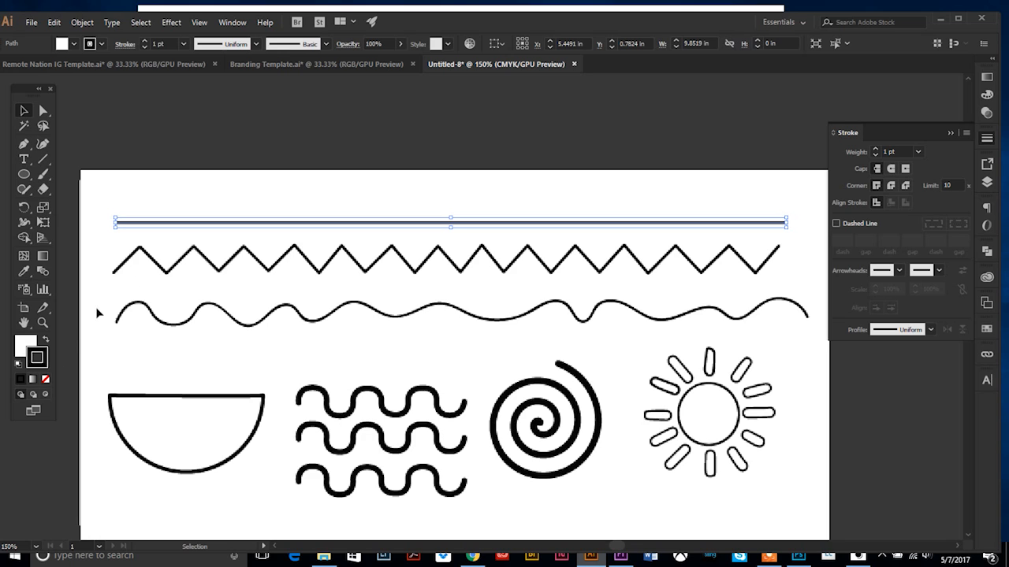
{"action": "mouse_move", "coordinate": [176, 348]}
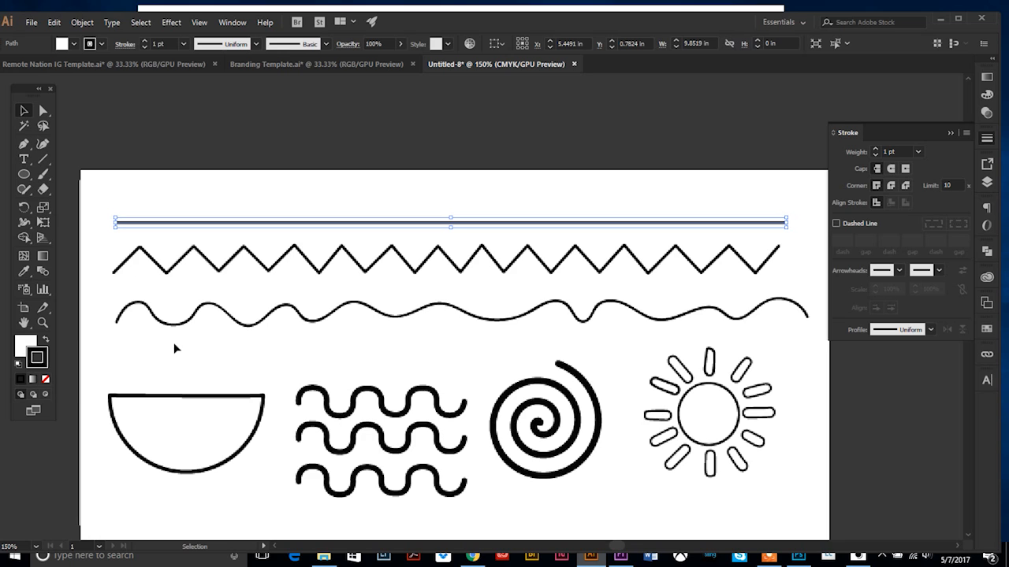
Deselect the red-stroked top line by clicking empty canvas.
{"action": "left_click", "coordinate": [876, 71]}
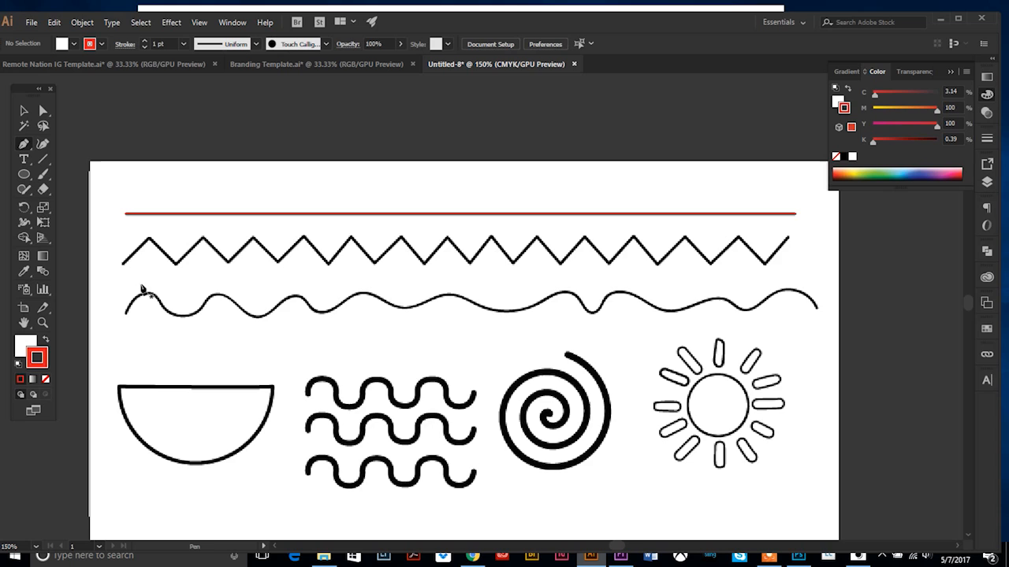
{"action": "mouse_move", "coordinate": [469, 268]}
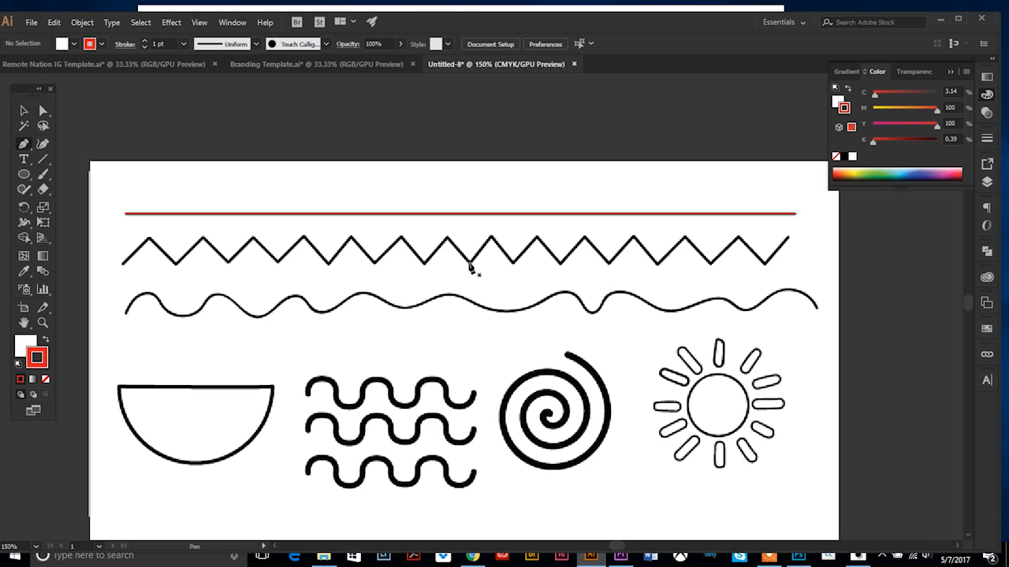
{"action": "mouse_move", "coordinate": [146, 279]}
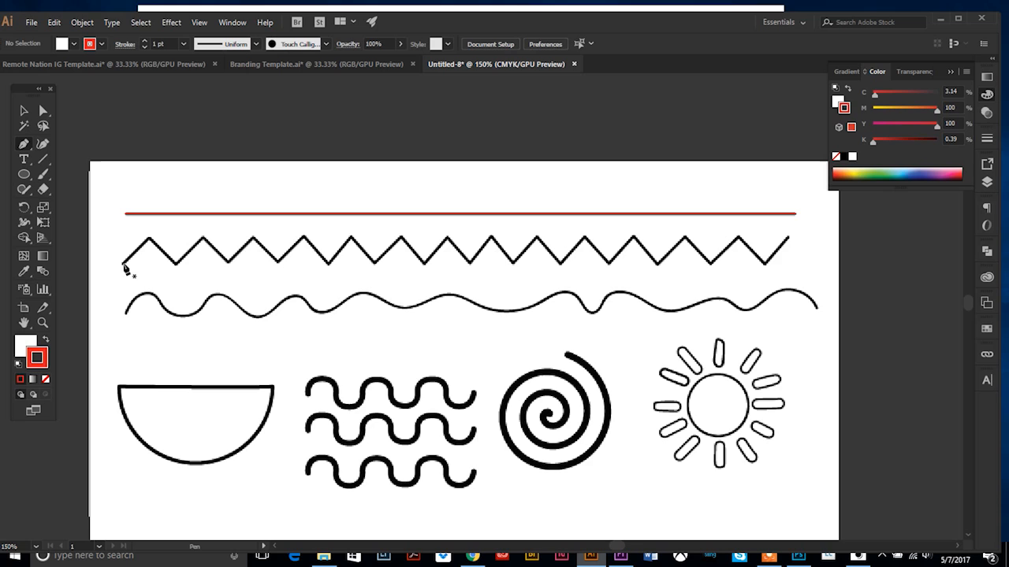
Trace the zigzag with pen anchors at its peaks and valleys, left to right.
{"action": "left_click", "coordinate": [124, 266]}
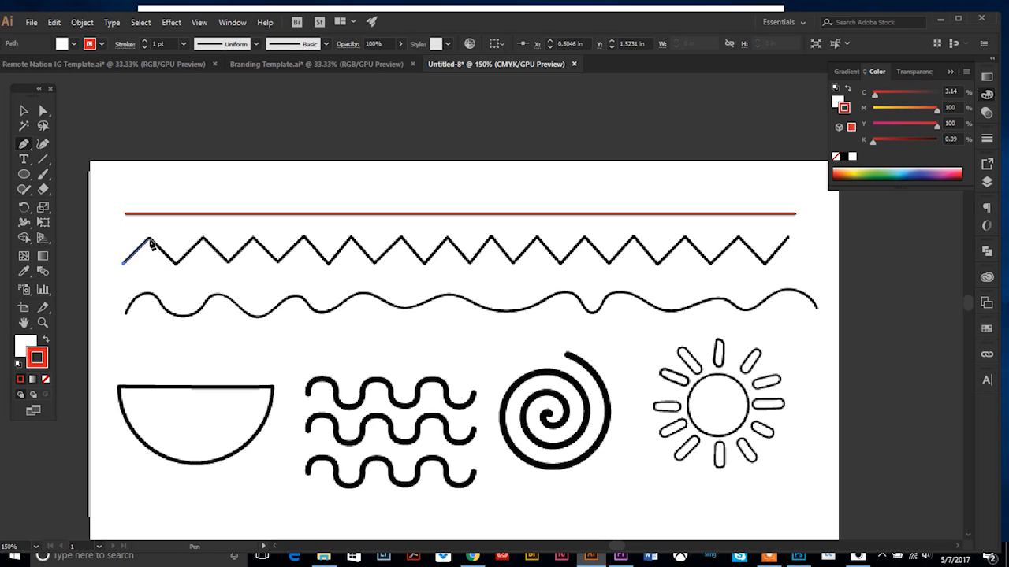
{"action": "left_click", "coordinate": [204, 246]}
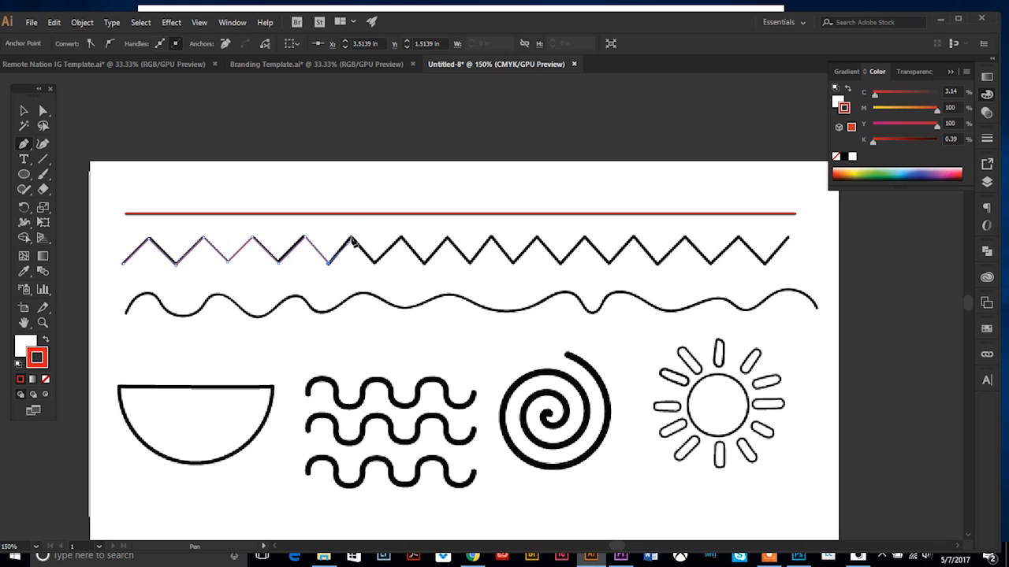
{"action": "left_click", "coordinate": [372, 263]}
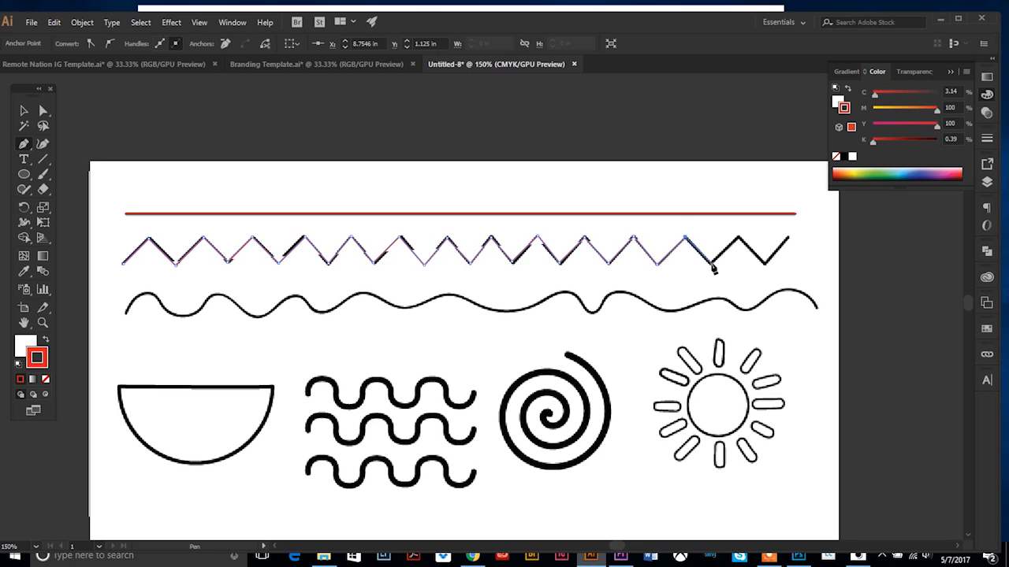
{"action": "left_click", "coordinate": [714, 268]}
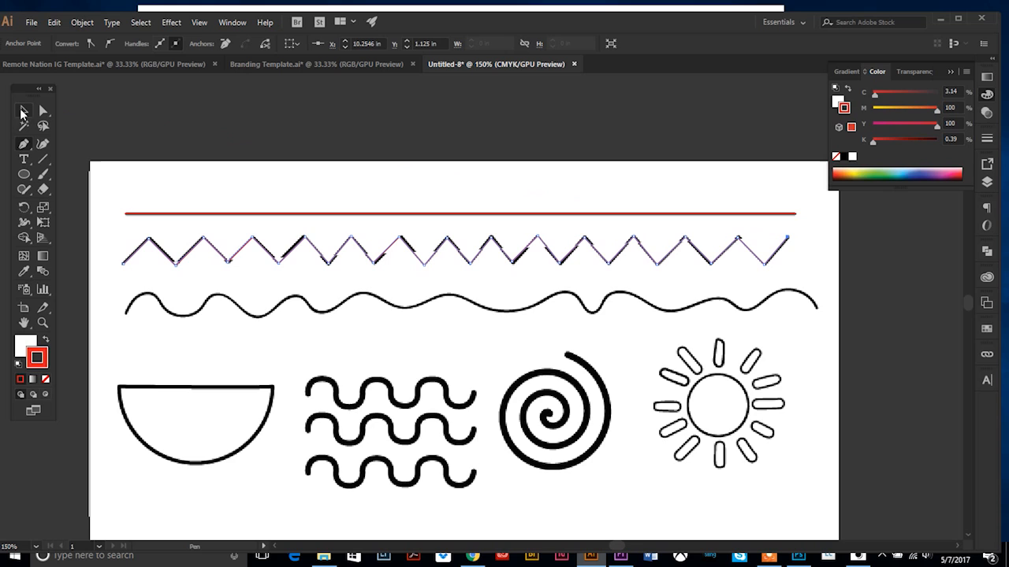
Switch to the Selection tool and select the traced zigzag path.
{"action": "left_click", "coordinate": [23, 111]}
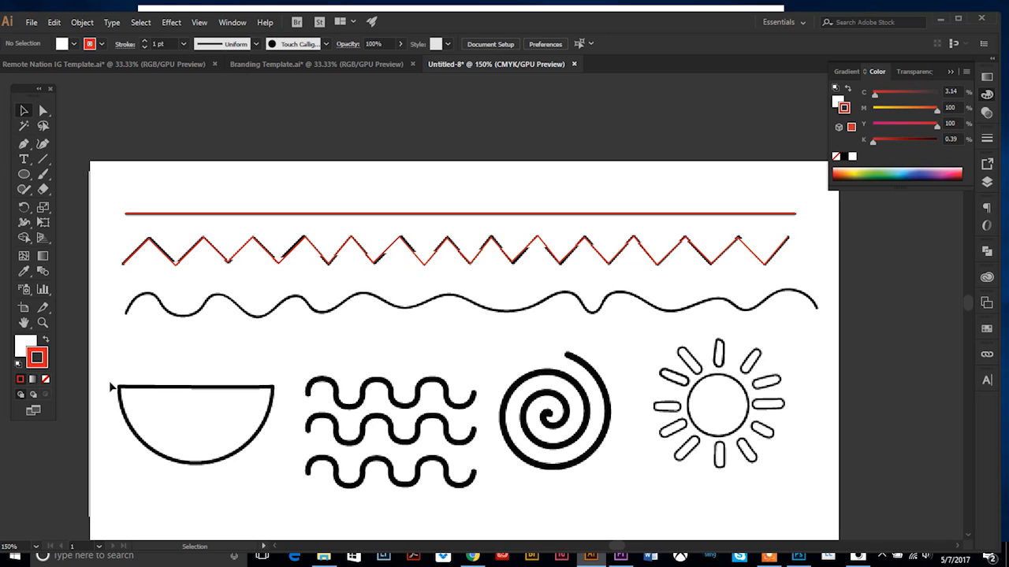
{"action": "mouse_move", "coordinate": [188, 260]}
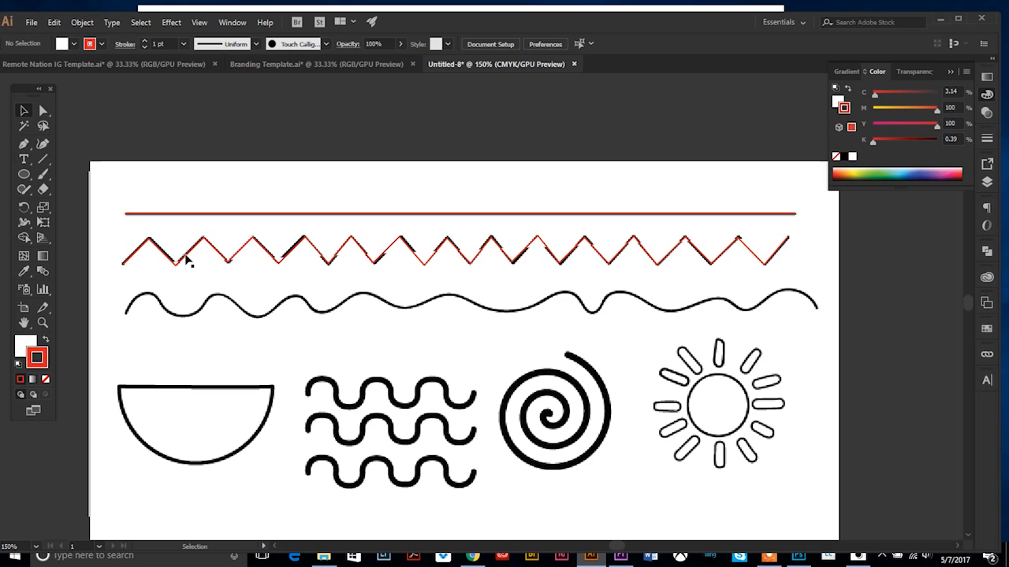
{"action": "left_click", "coordinate": [203, 244]}
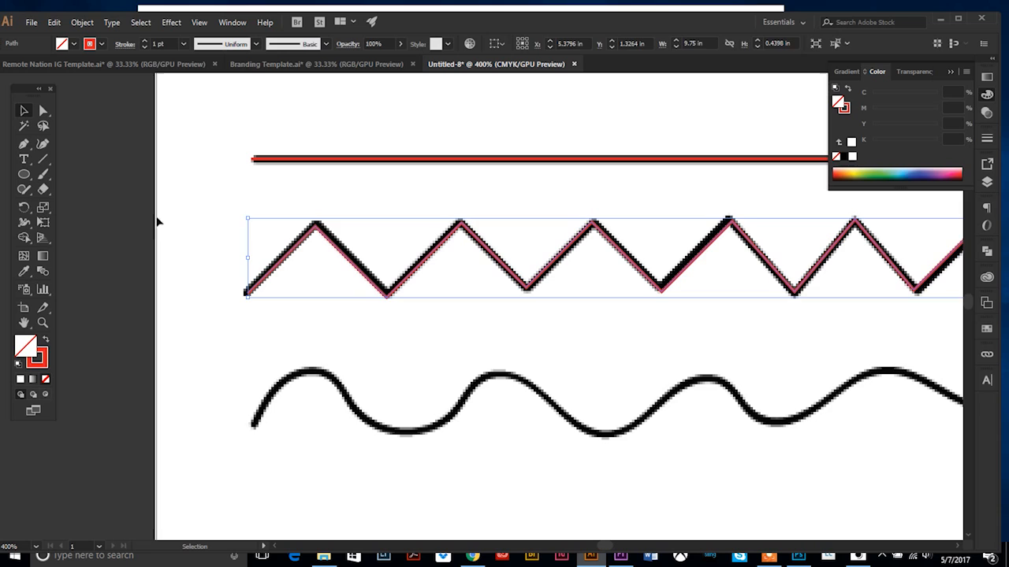
Start the wave trace at its left end with curved anchors over the first crest and slope.
{"action": "left_click", "coordinate": [239, 449]}
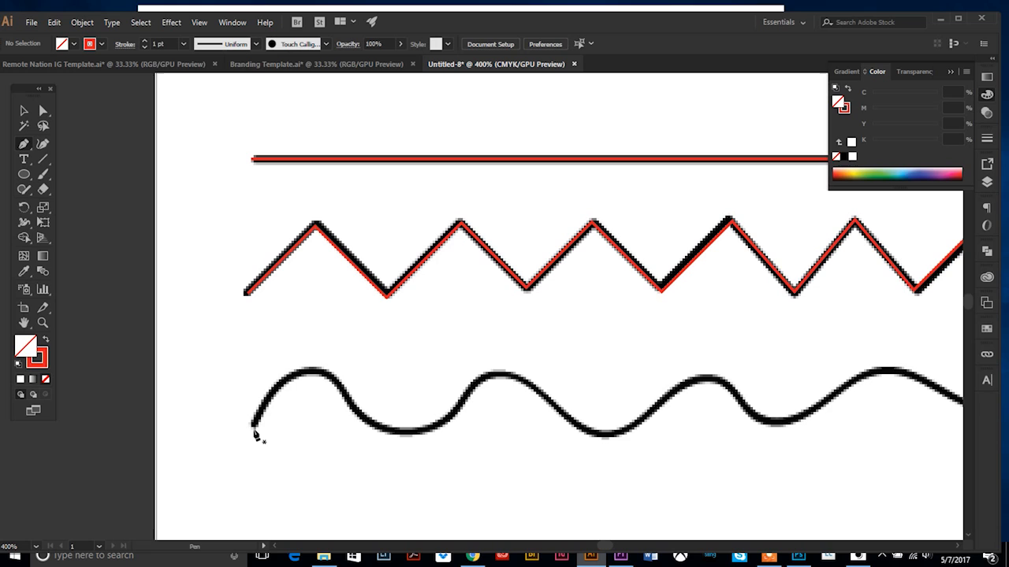
{"action": "left_click", "coordinate": [253, 426]}
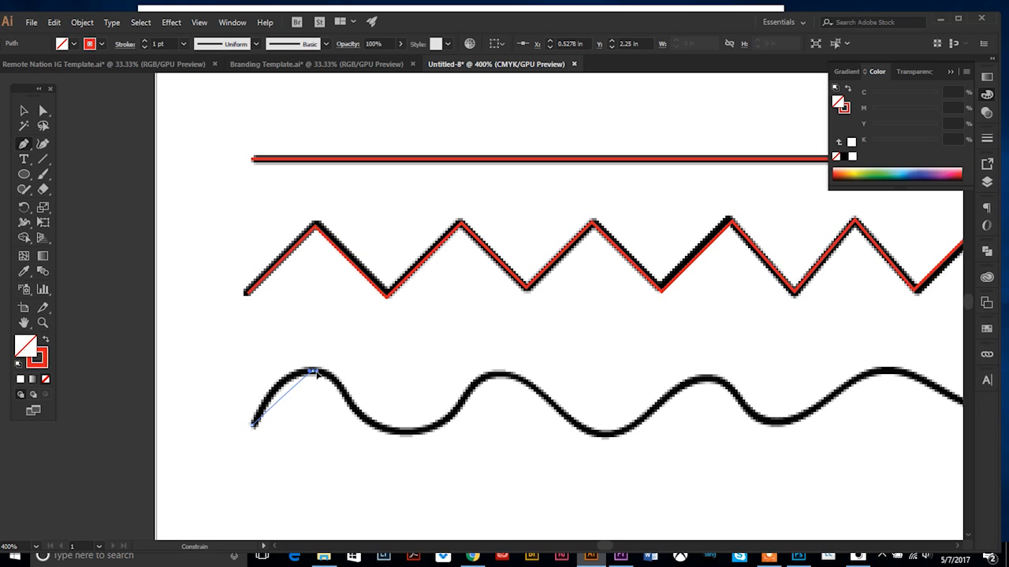
{"action": "left_click_drag", "start_coordinate": [313, 371], "coordinate": [354, 372]}
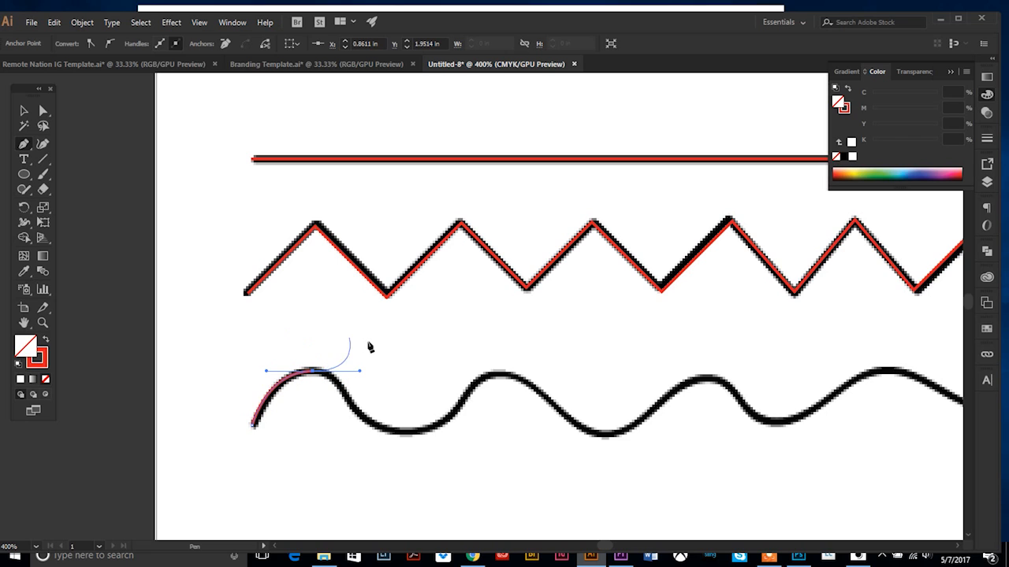
{"action": "left_click_drag", "start_coordinate": [371, 346], "coordinate": [354, 442]}
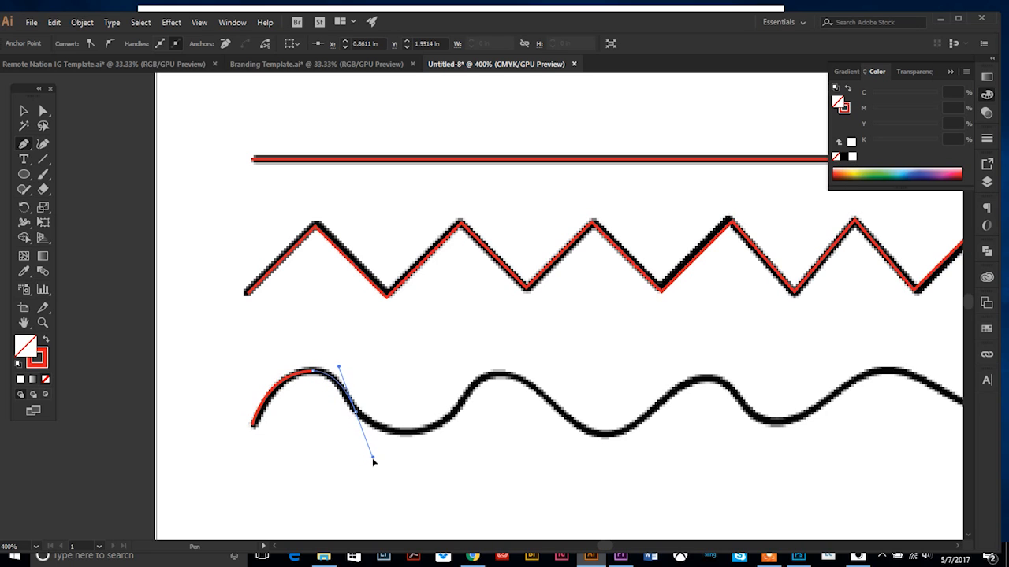
{"action": "left_click_drag", "start_coordinate": [374, 461], "coordinate": [378, 465]}
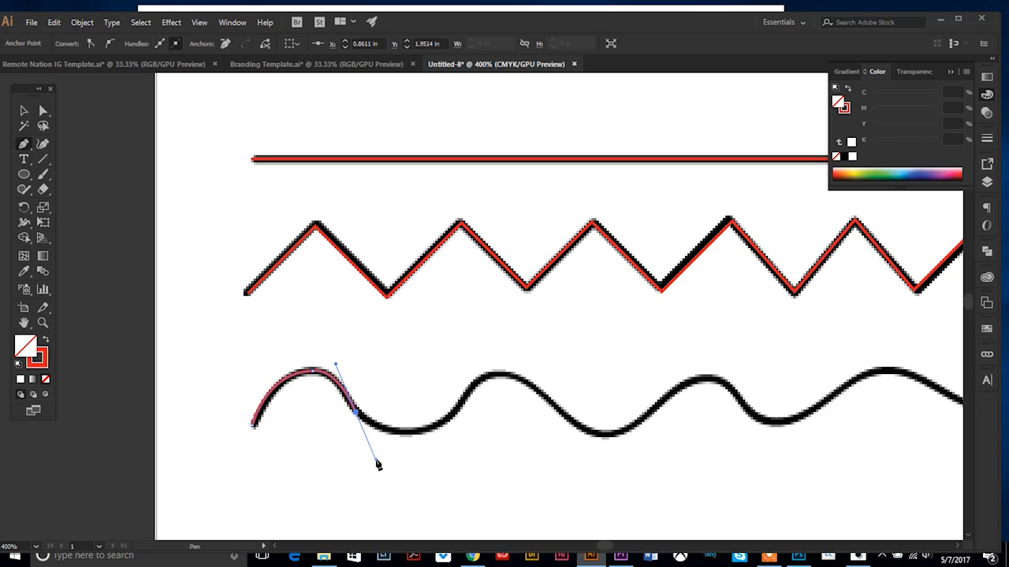
{"action": "left_click_drag", "start_coordinate": [379, 464], "coordinate": [409, 438]}
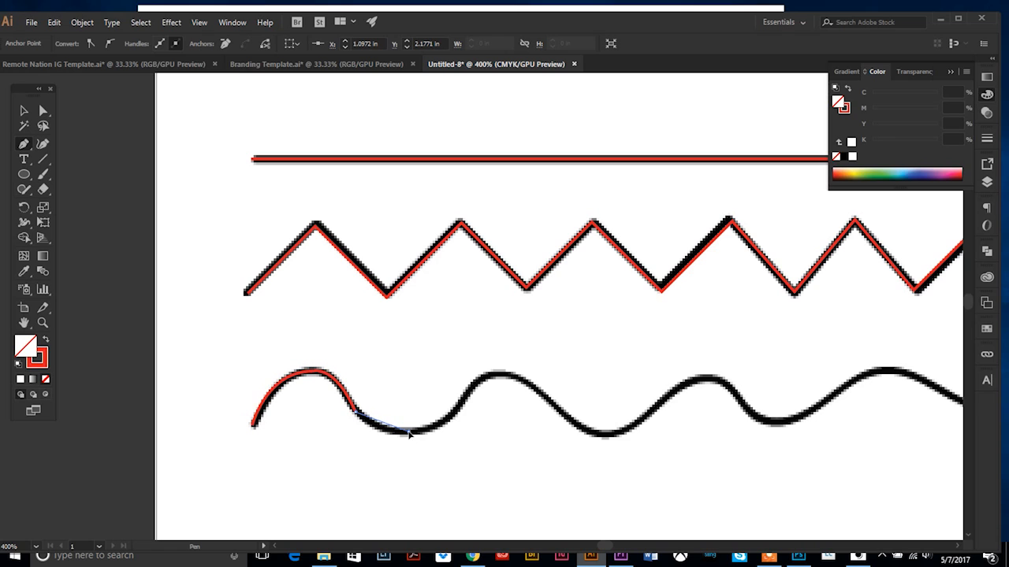
Extend the curved trace through the first trough and up over the second crest.
{"action": "left_click_drag", "start_coordinate": [370, 432], "coordinate": [451, 432]}
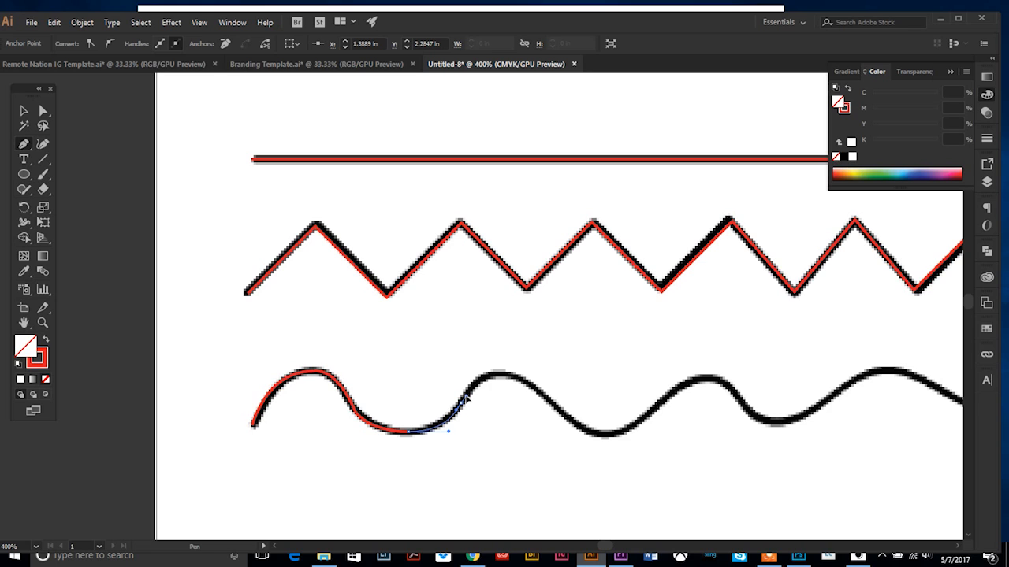
{"action": "left_click_drag", "start_coordinate": [461, 398], "coordinate": [532, 380]}
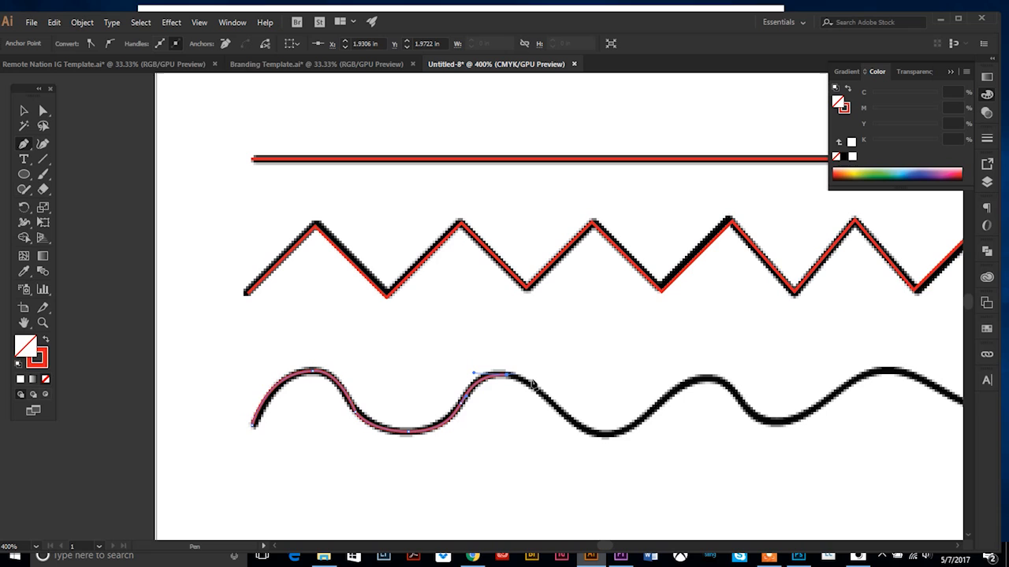
{"action": "left_click_drag", "start_coordinate": [504, 377], "coordinate": [573, 437]}
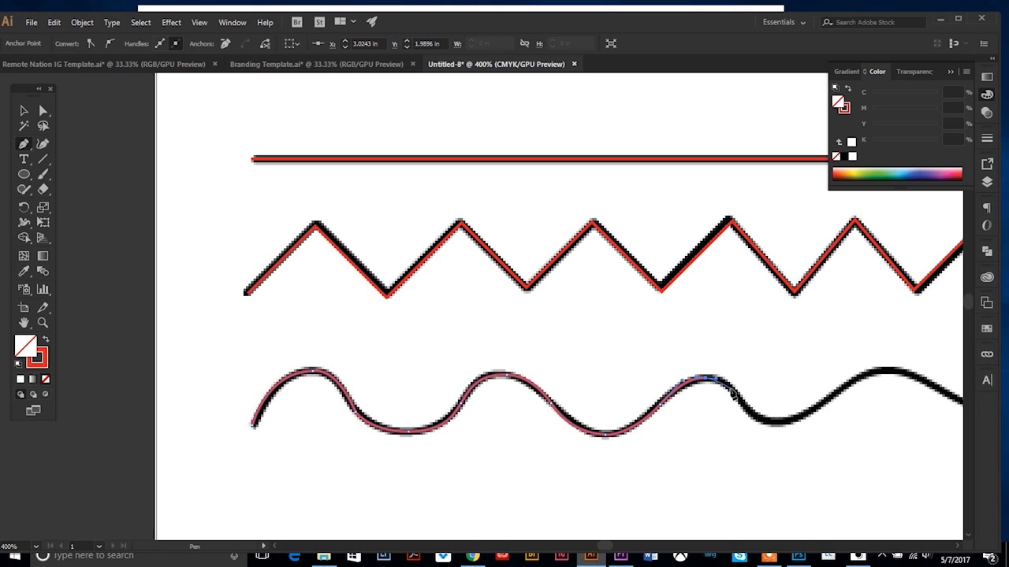
{"action": "mouse_move", "coordinate": [725, 394]}
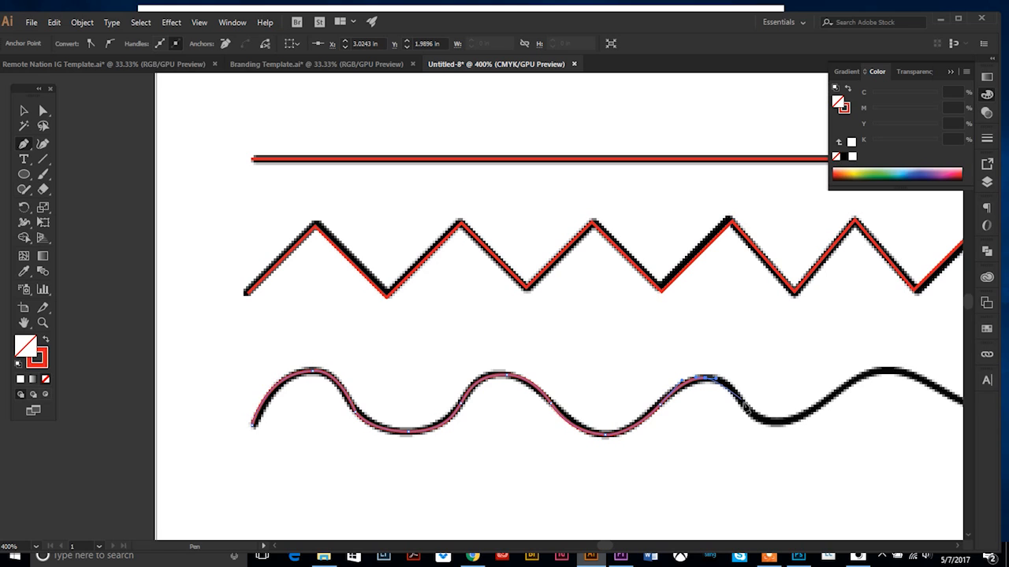
{"action": "left_click", "coordinate": [757, 426]}
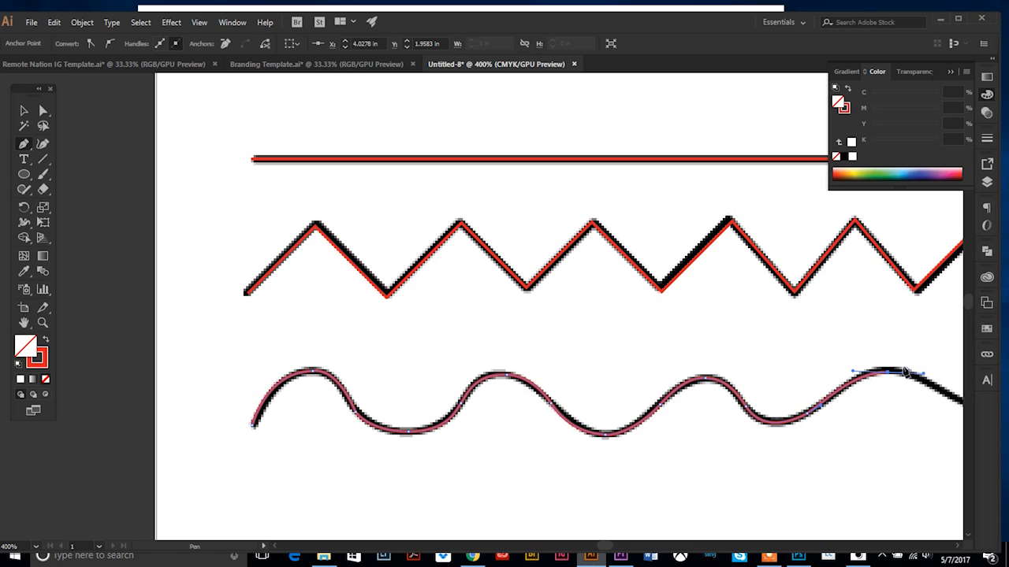
{"action": "mouse_move", "coordinate": [894, 361]}
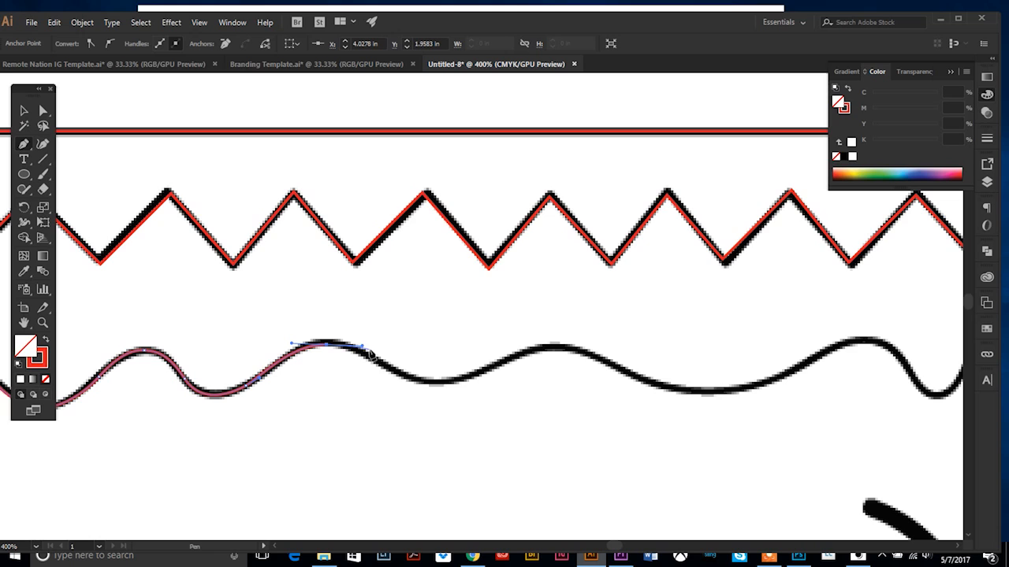
{"action": "left_click_drag", "start_coordinate": [370, 355], "coordinate": [386, 374]}
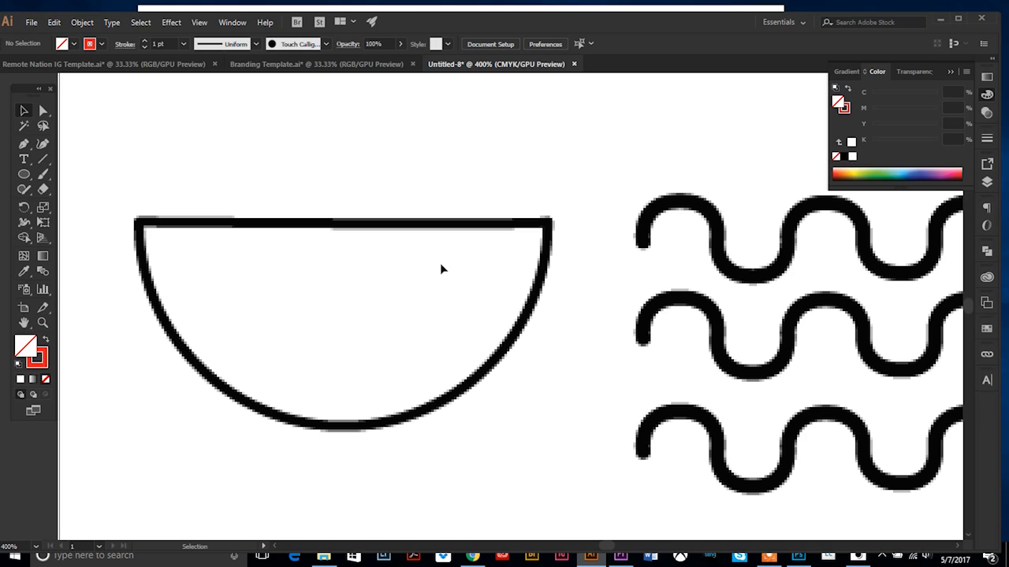
{"action": "mouse_move", "coordinate": [310, 420]}
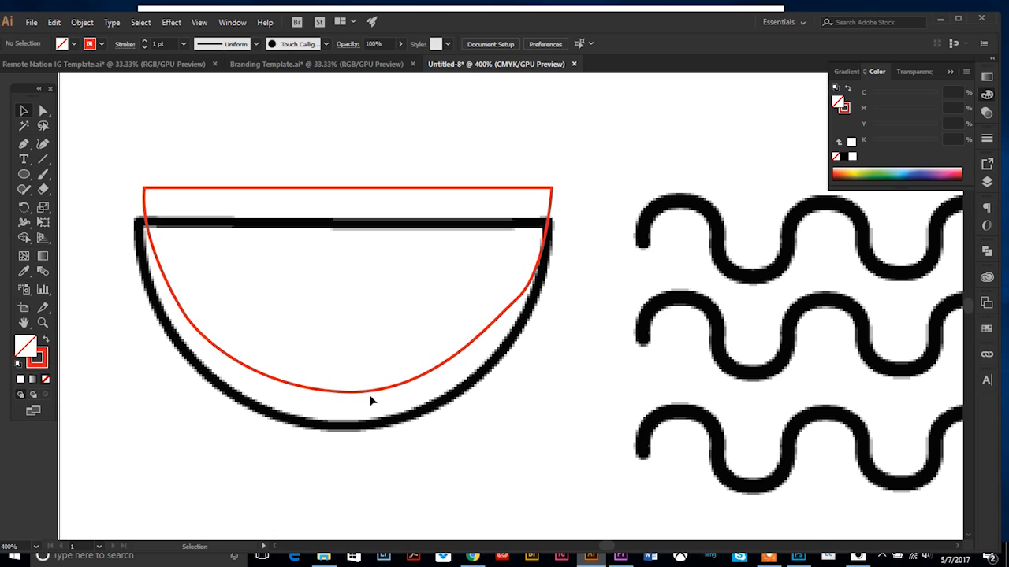
Select the red outline traced around the semicircle.
{"action": "left_click", "coordinate": [372, 401]}
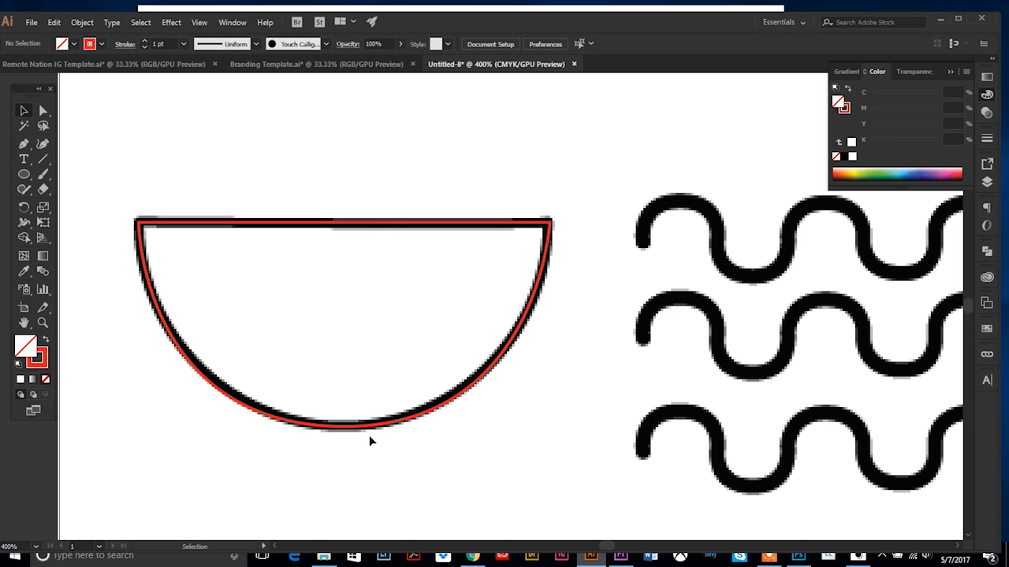
{"action": "mouse_move", "coordinate": [355, 434]}
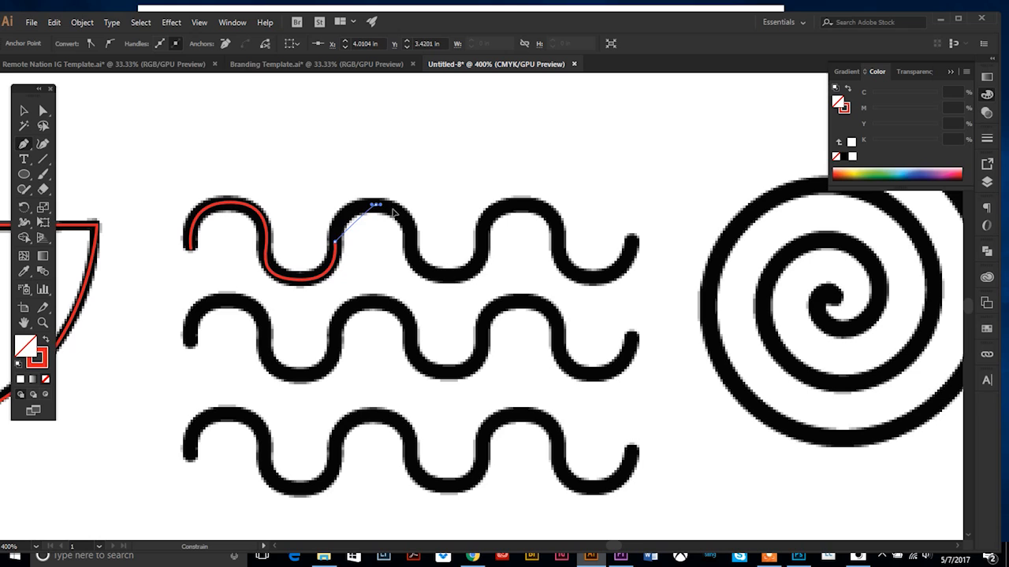
Curve the red path over the remaining top-row wave crests to the row's right end.
{"action": "left_click_drag", "start_coordinate": [375, 207], "coordinate": [410, 256]}
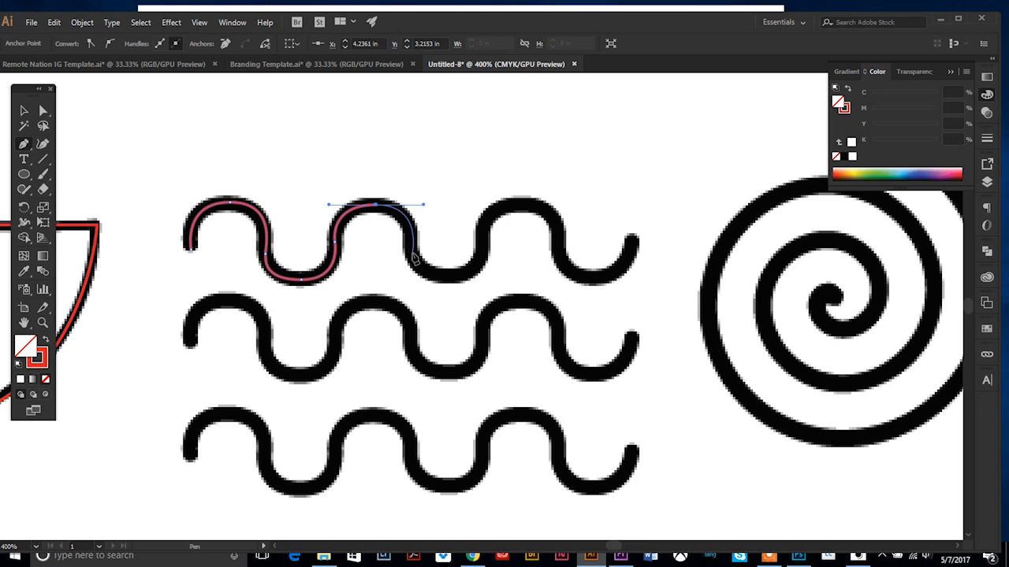
{"action": "left_click_drag", "start_coordinate": [414, 252], "coordinate": [445, 284]}
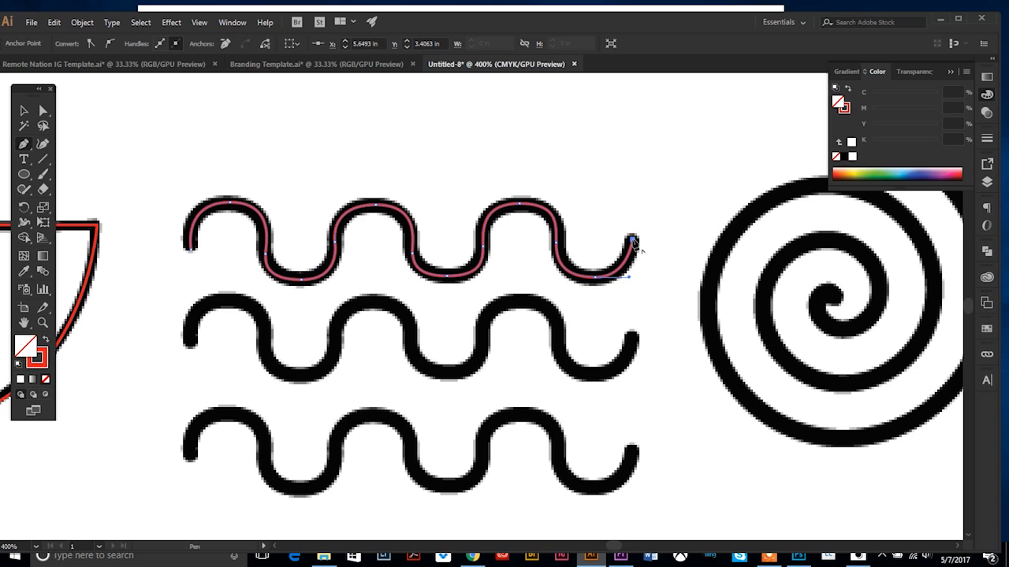
{"action": "left_click", "coordinate": [24, 110]}
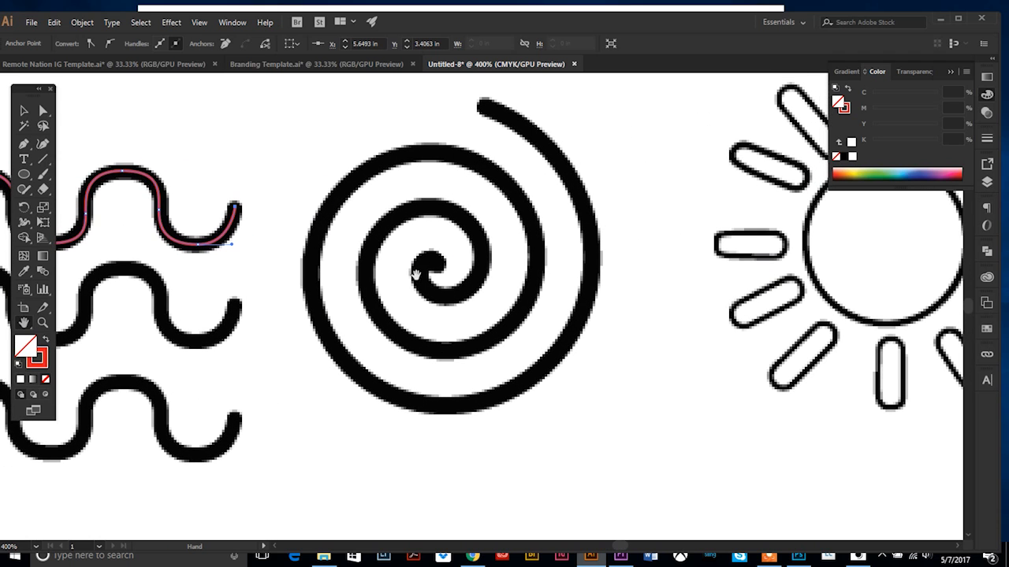
{"action": "mouse_move", "coordinate": [475, 241]}
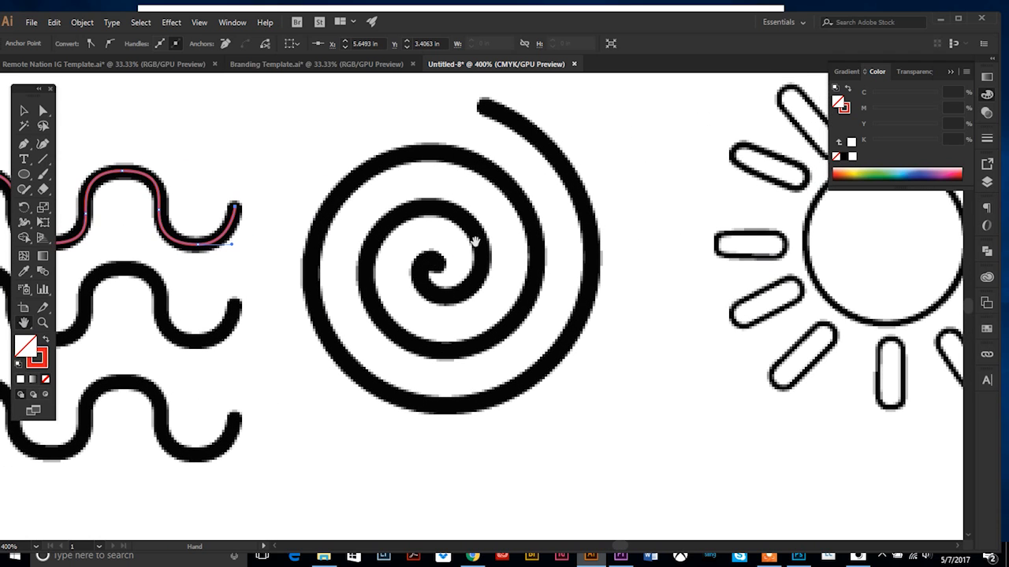
{"action": "mouse_move", "coordinate": [381, 319]}
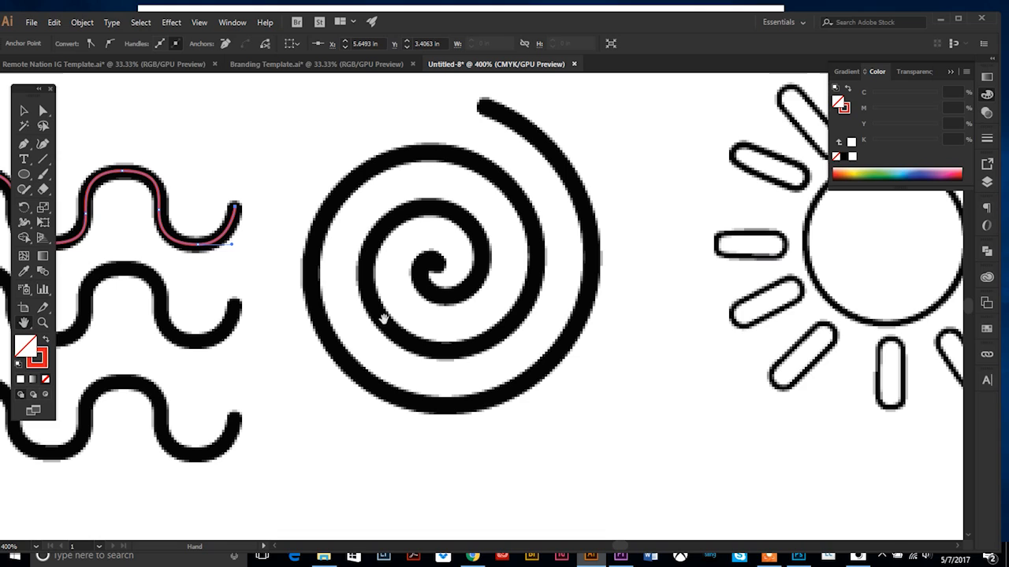
{"action": "mouse_move", "coordinate": [435, 207]}
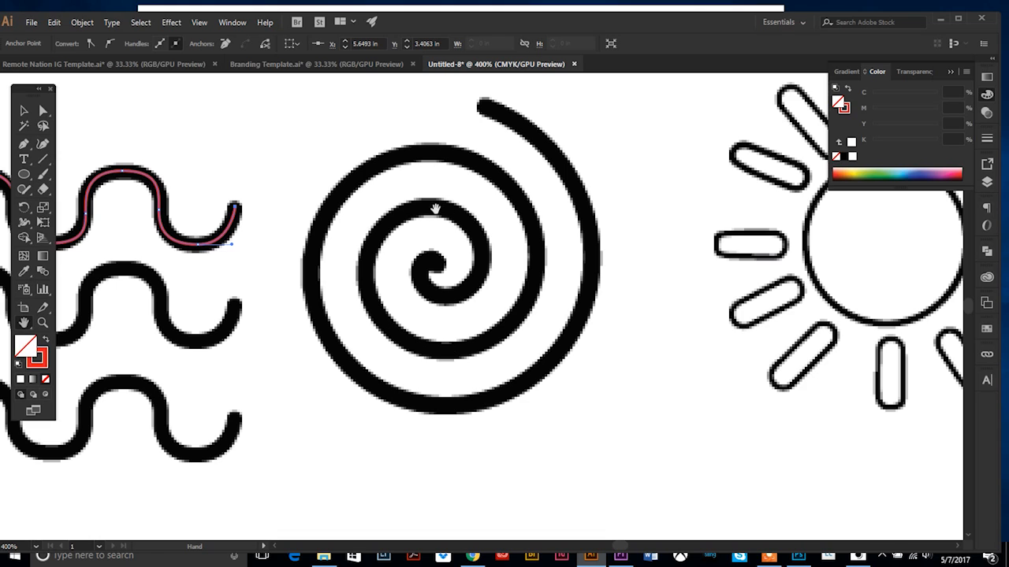
{"action": "mouse_move", "coordinate": [426, 152]}
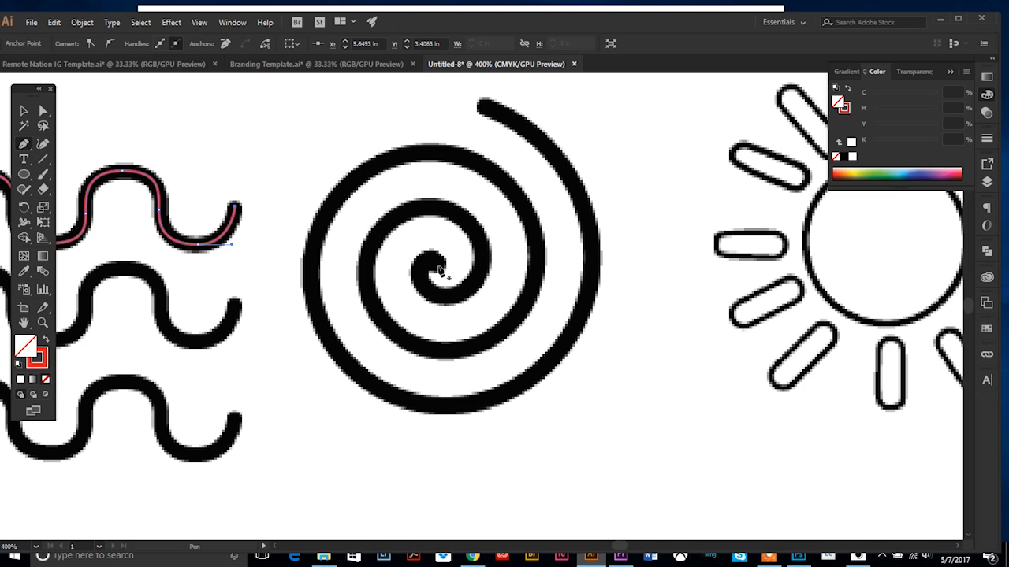
{"action": "mouse_move", "coordinate": [440, 270]}
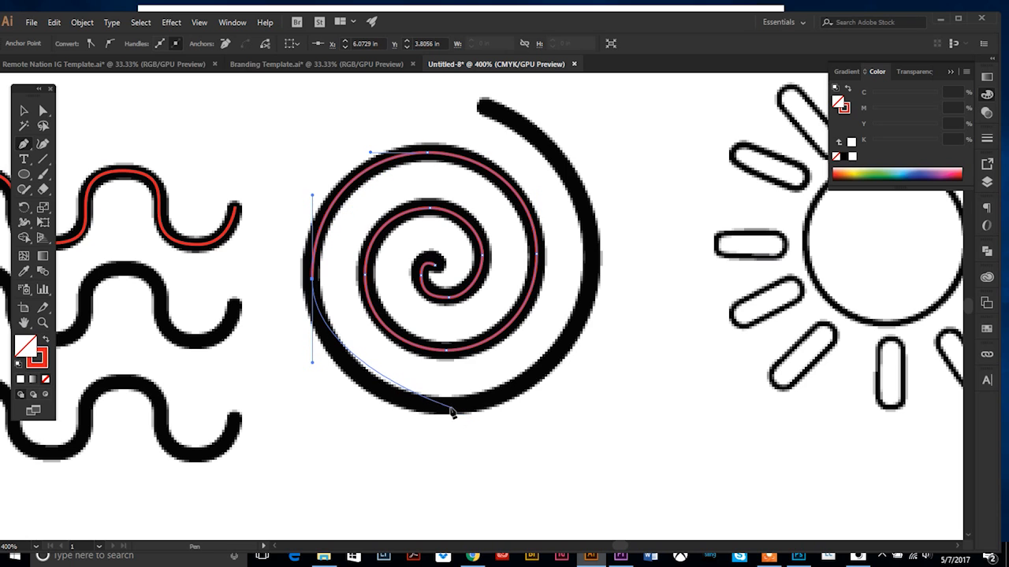
Curve the red path around the spiral's bottom and up its right side, then finish it.
{"action": "left_click_drag", "start_coordinate": [453, 410], "coordinate": [595, 248]}
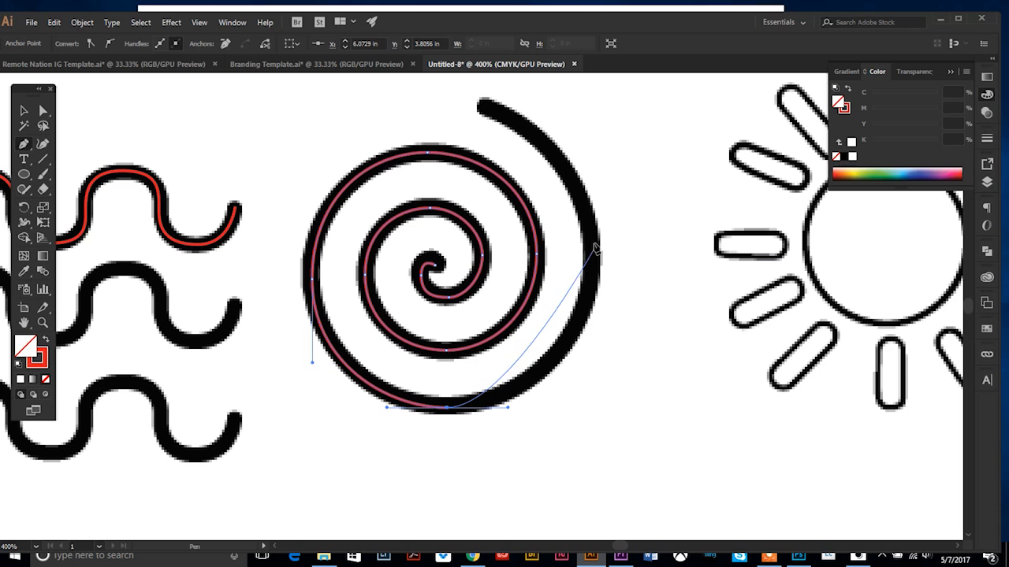
{"action": "left_click_drag", "start_coordinate": [595, 248], "coordinate": [595, 172]}
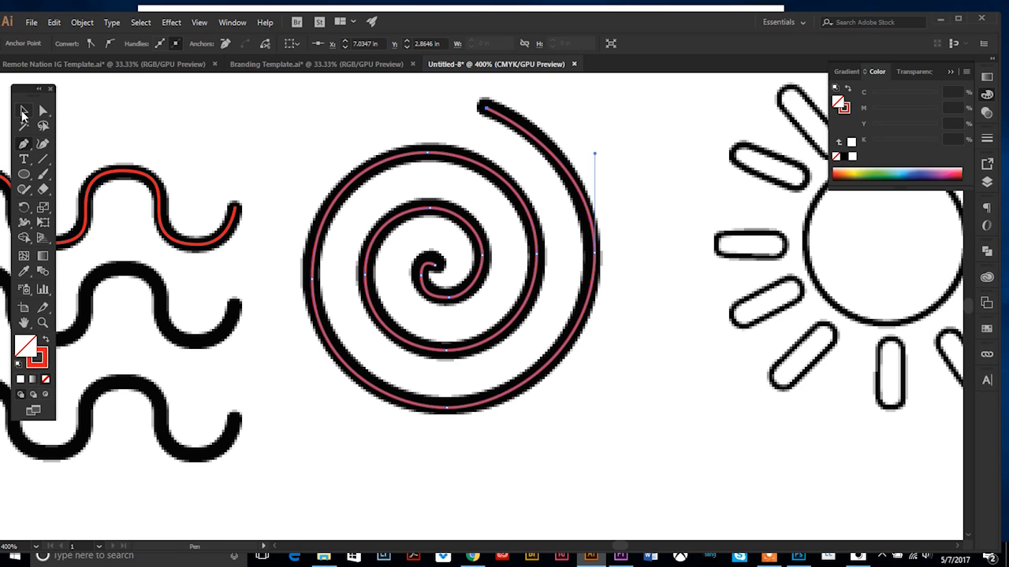
{"action": "left_click", "coordinate": [24, 110]}
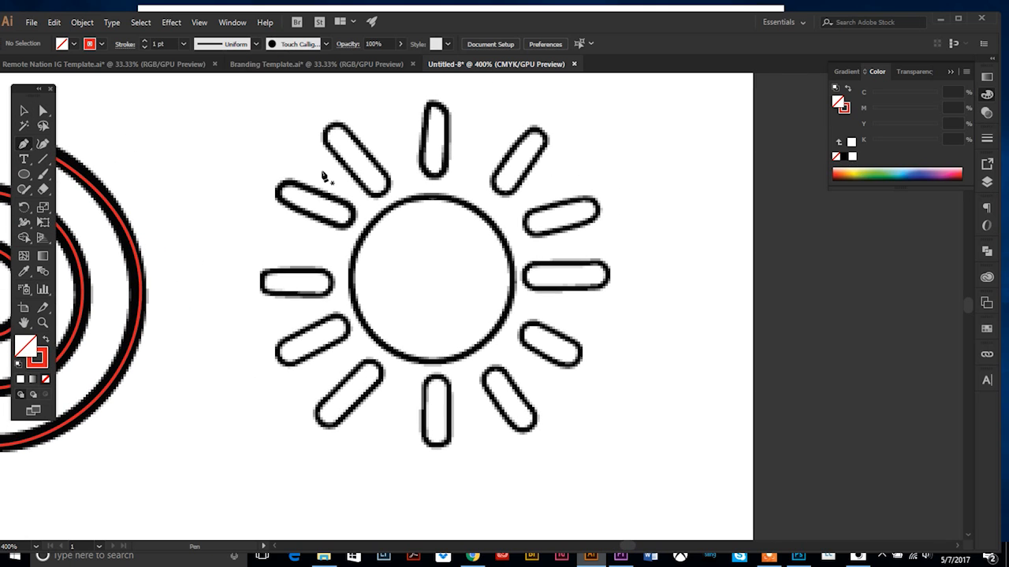
{"action": "mouse_move", "coordinate": [284, 196]}
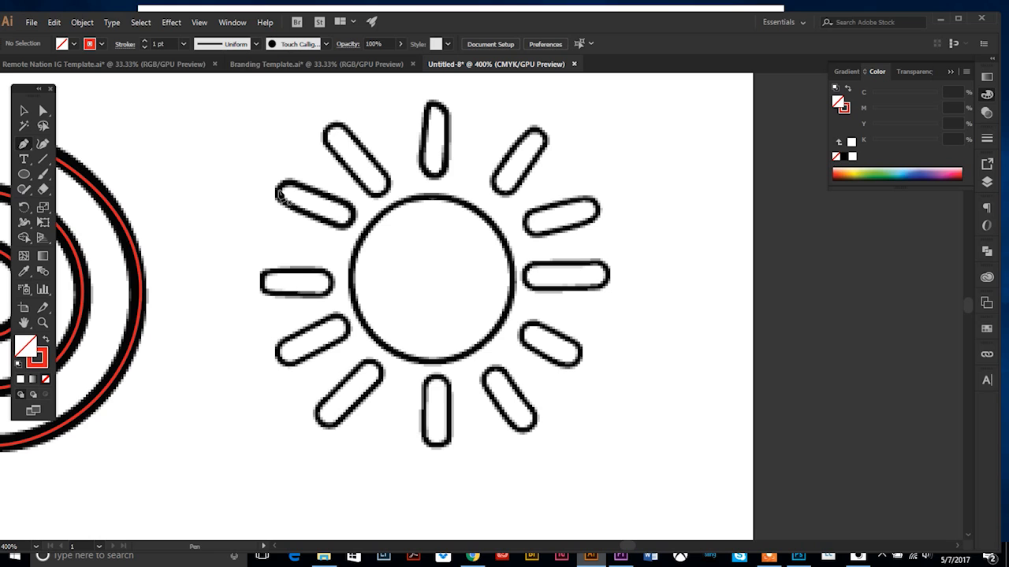
{"action": "mouse_move", "coordinate": [430, 201]}
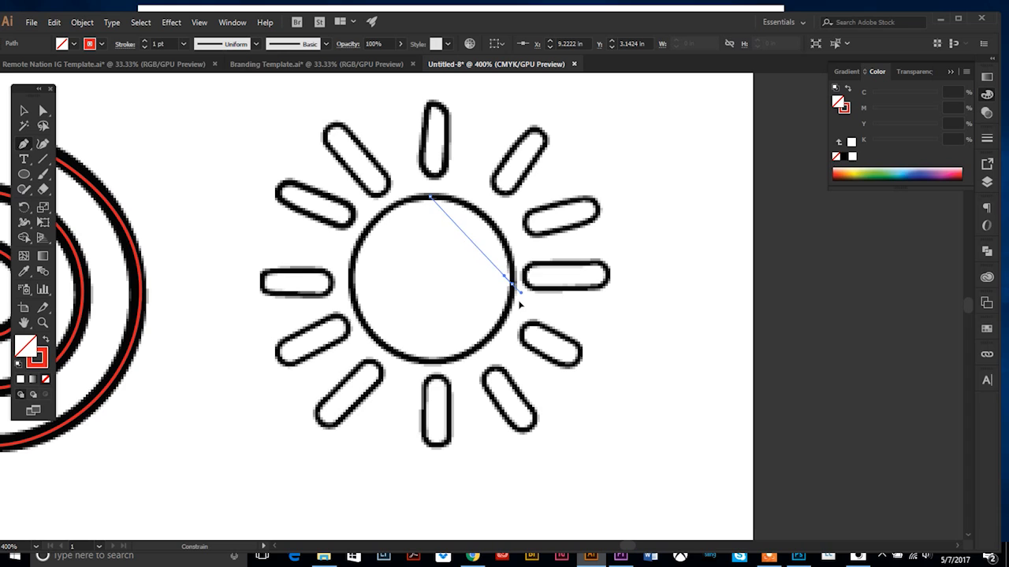
Drag a curved anchor carrying the red path from the circle's top to its right.
{"action": "left_click_drag", "start_coordinate": [512, 283], "coordinate": [512, 377]}
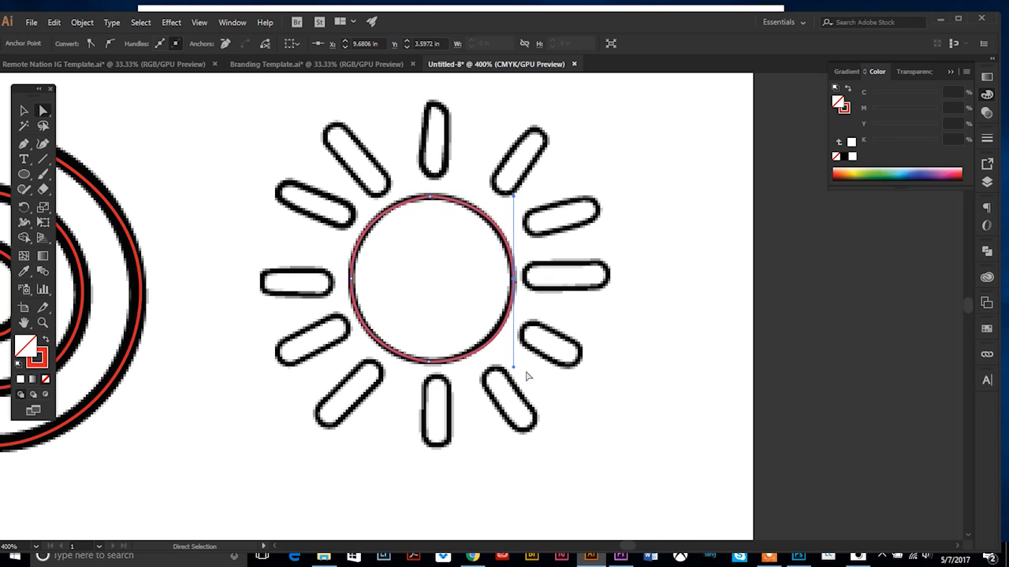
{"action": "mouse_move", "coordinate": [515, 364]}
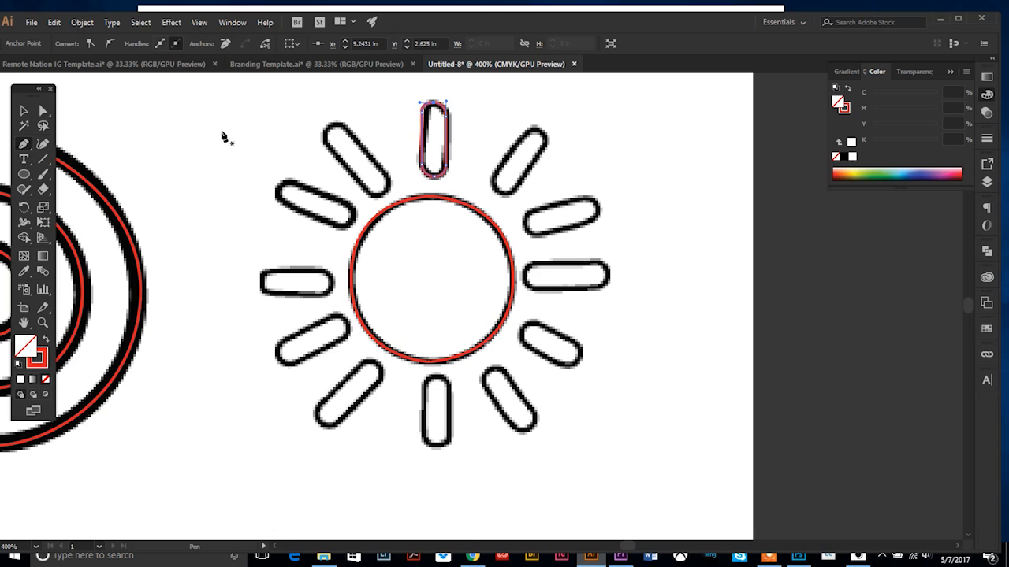
Deselect the finished top ray and start a curved red path around the upper-right ray.
{"action": "left_click", "coordinate": [25, 110]}
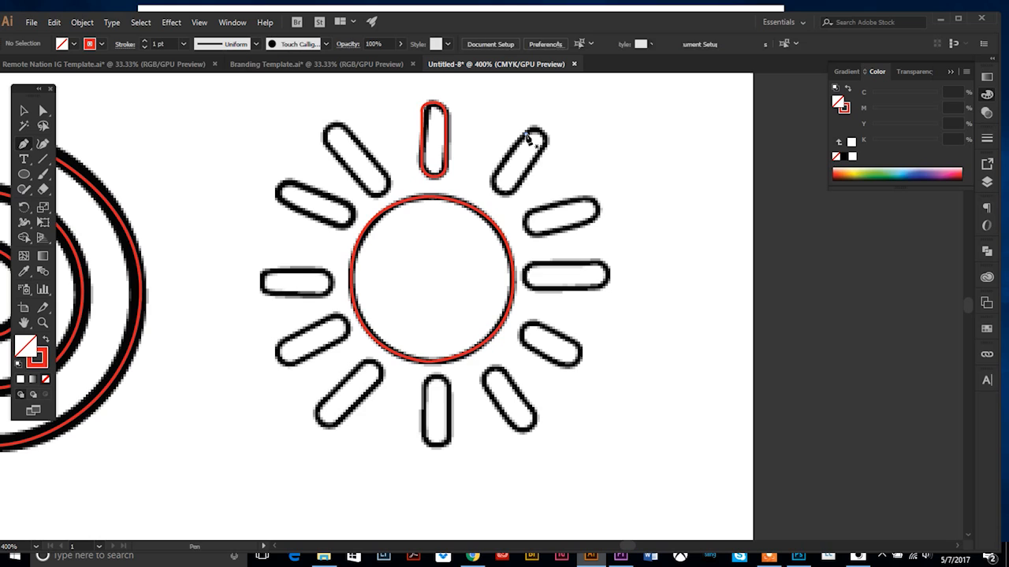
{"action": "left_click", "coordinate": [535, 132]}
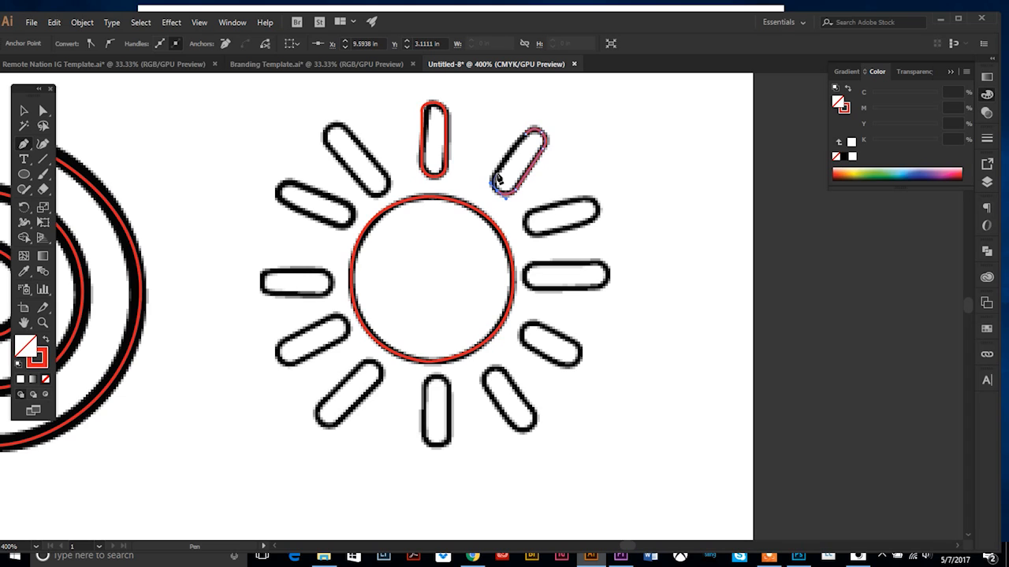
{"action": "left_click_drag", "start_coordinate": [497, 186], "coordinate": [528, 138]}
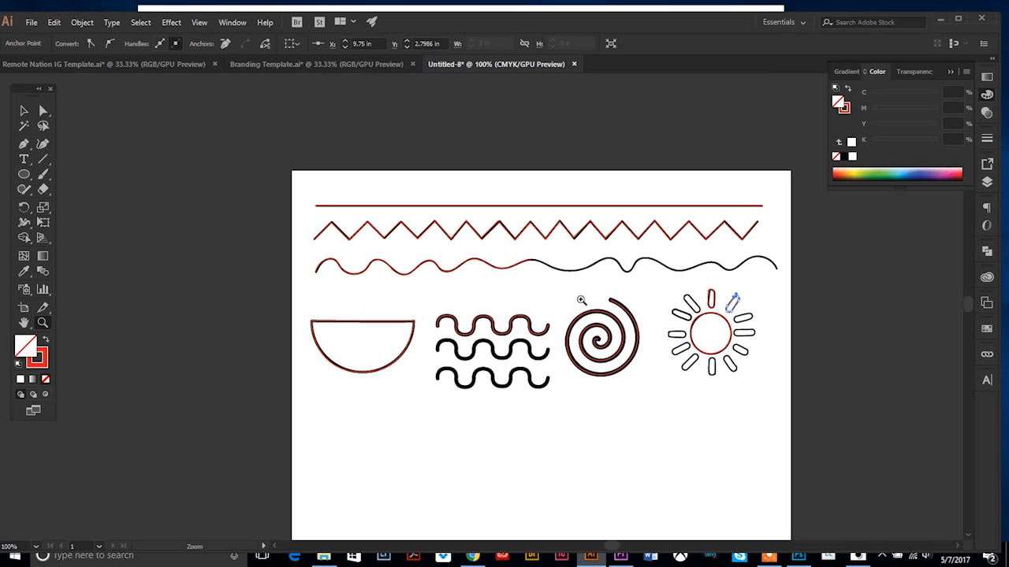
{"action": "mouse_move", "coordinate": [653, 340]}
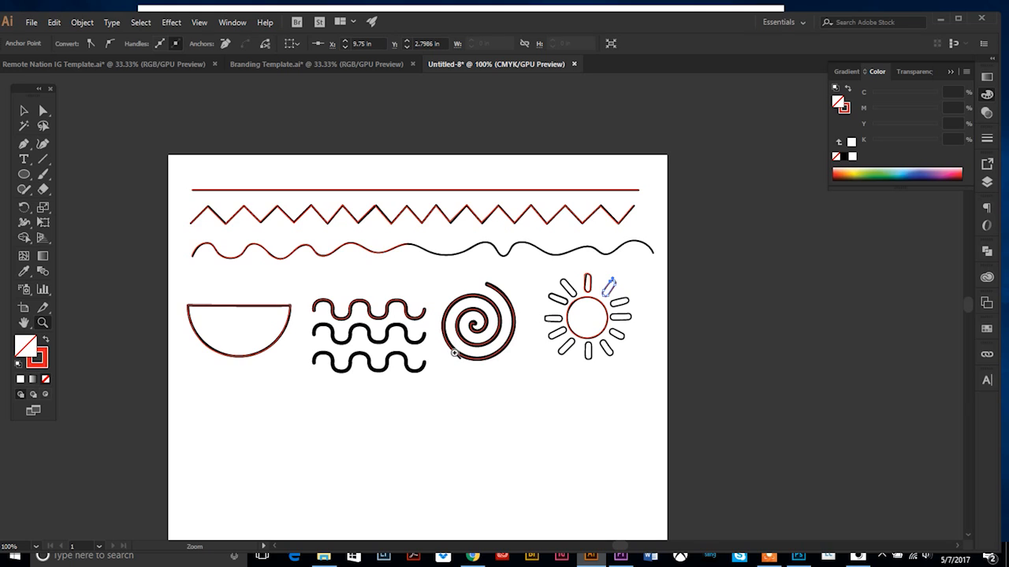
{"action": "mouse_move", "coordinate": [448, 353]}
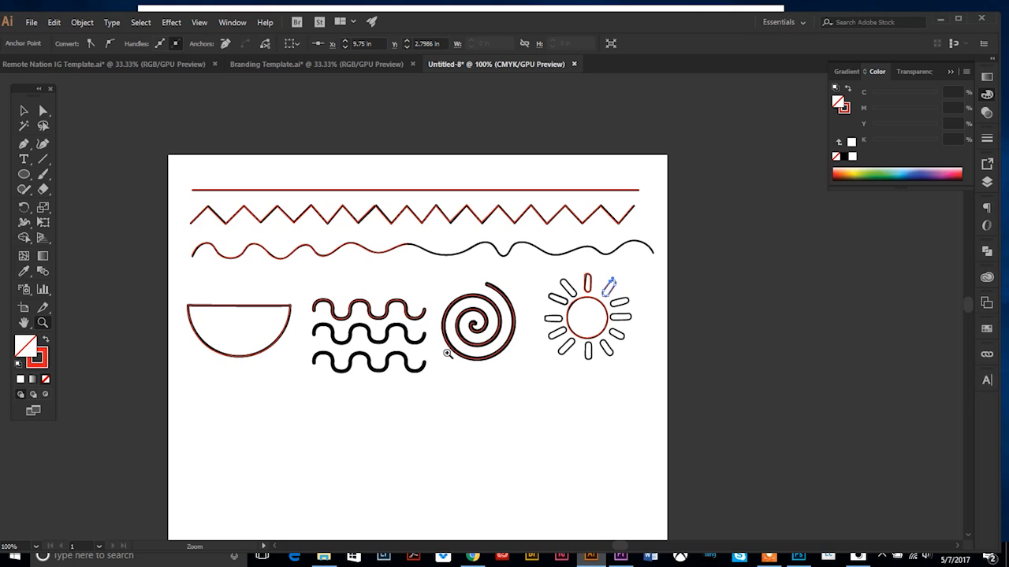
{"action": "mouse_move", "coordinate": [469, 432]}
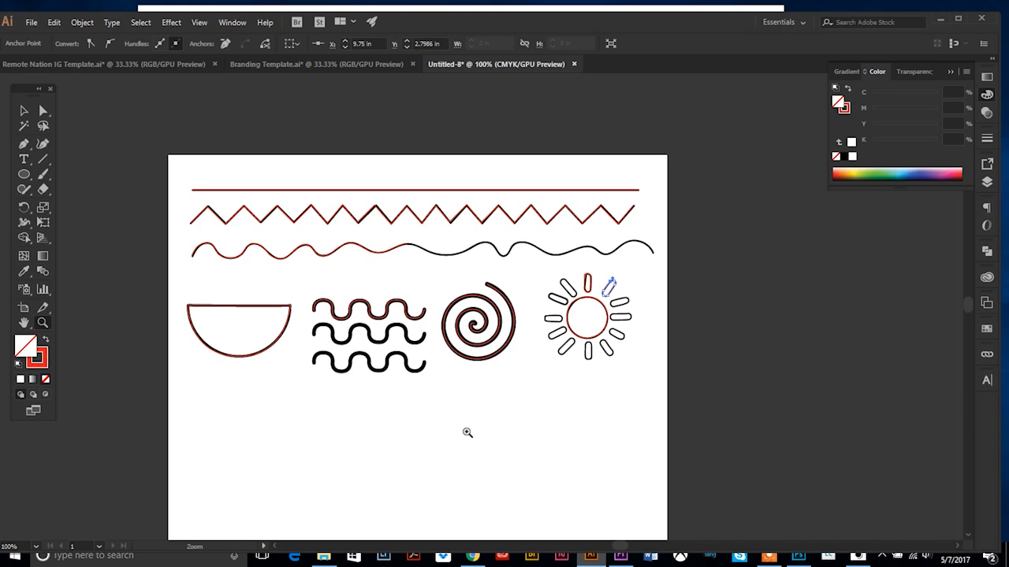
{"action": "mouse_move", "coordinate": [448, 428]}
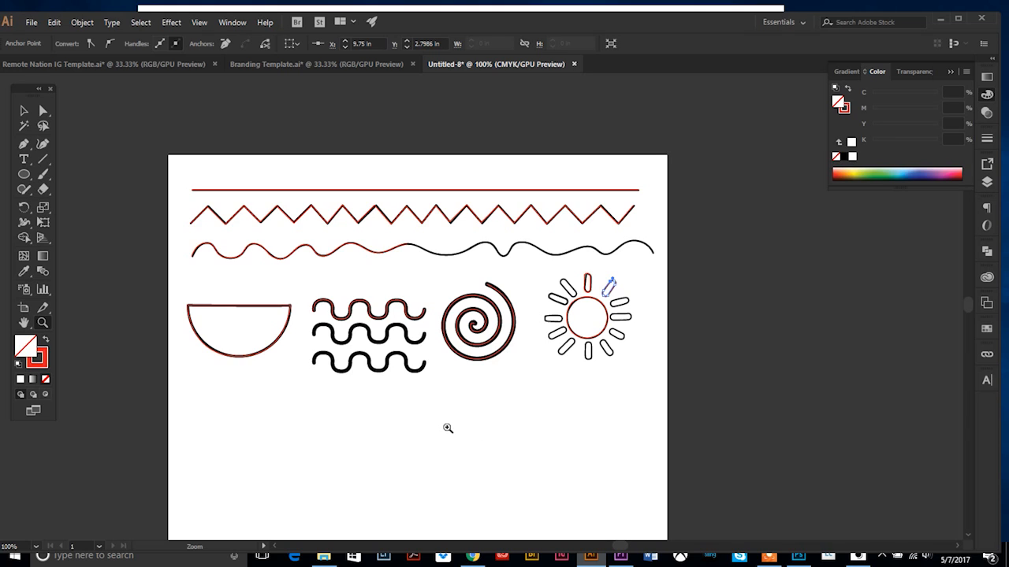
{"action": "mouse_move", "coordinate": [147, 253]}
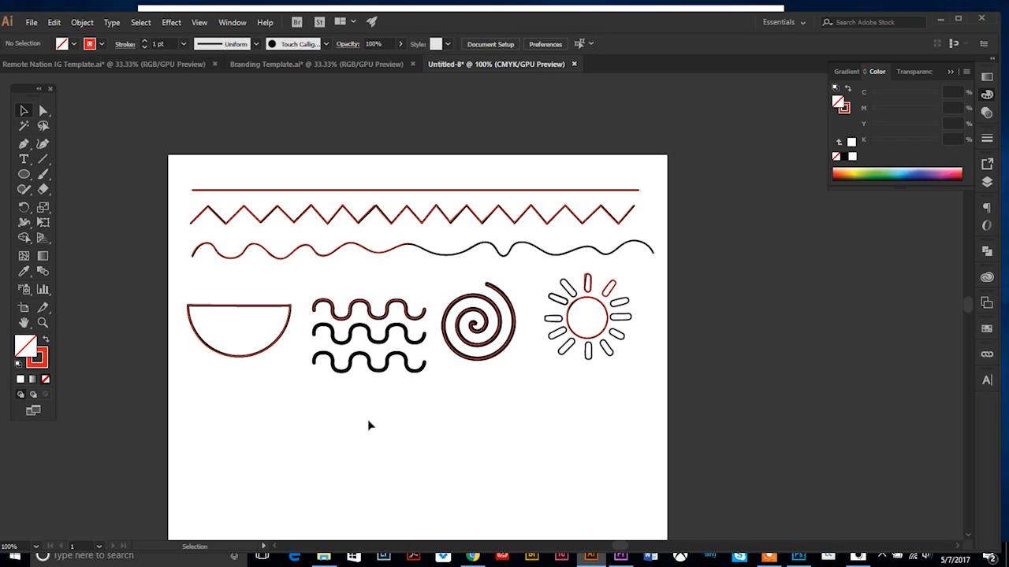
{"action": "mouse_move", "coordinate": [422, 430]}
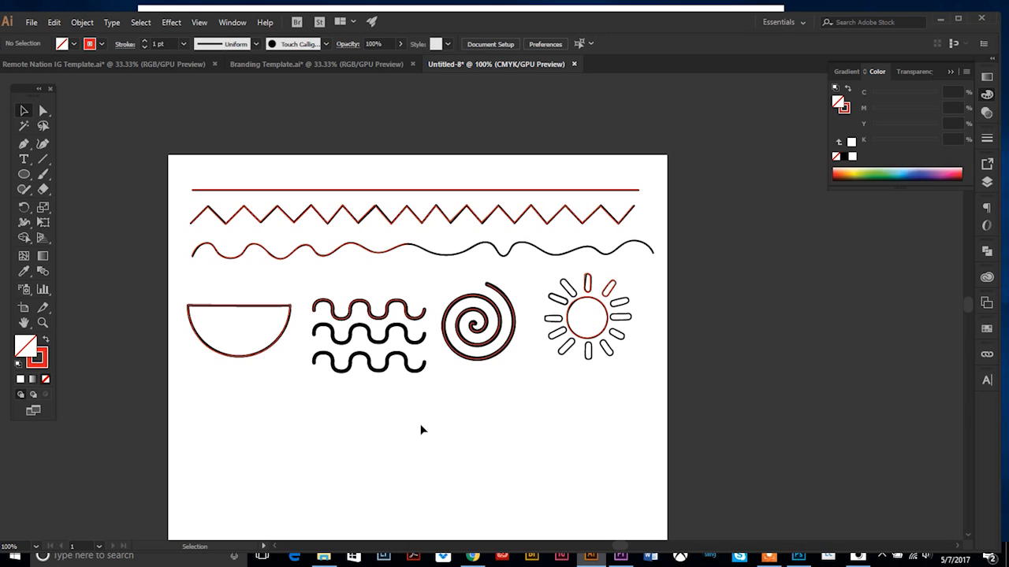
{"action": "mouse_move", "coordinate": [425, 437]}
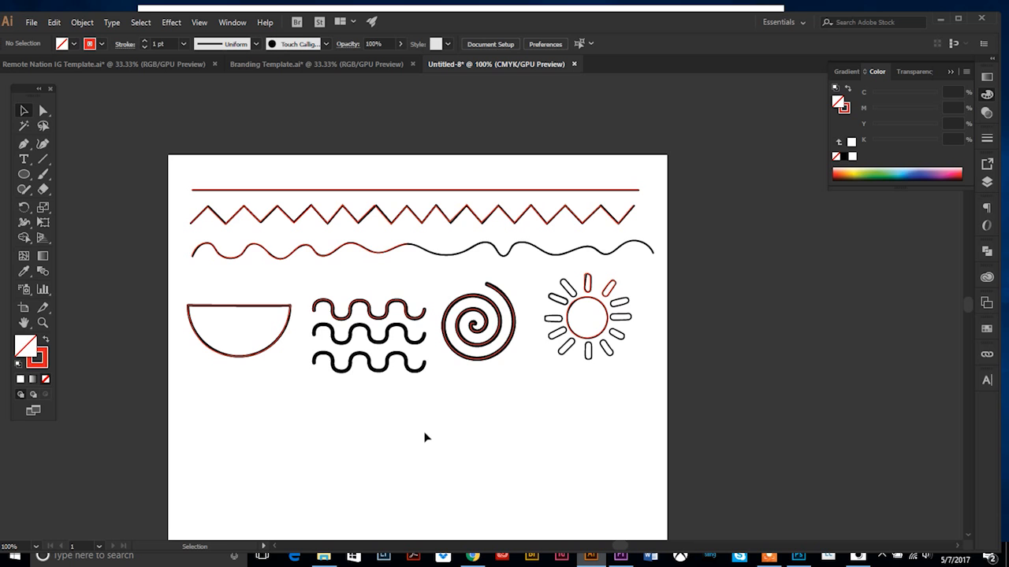